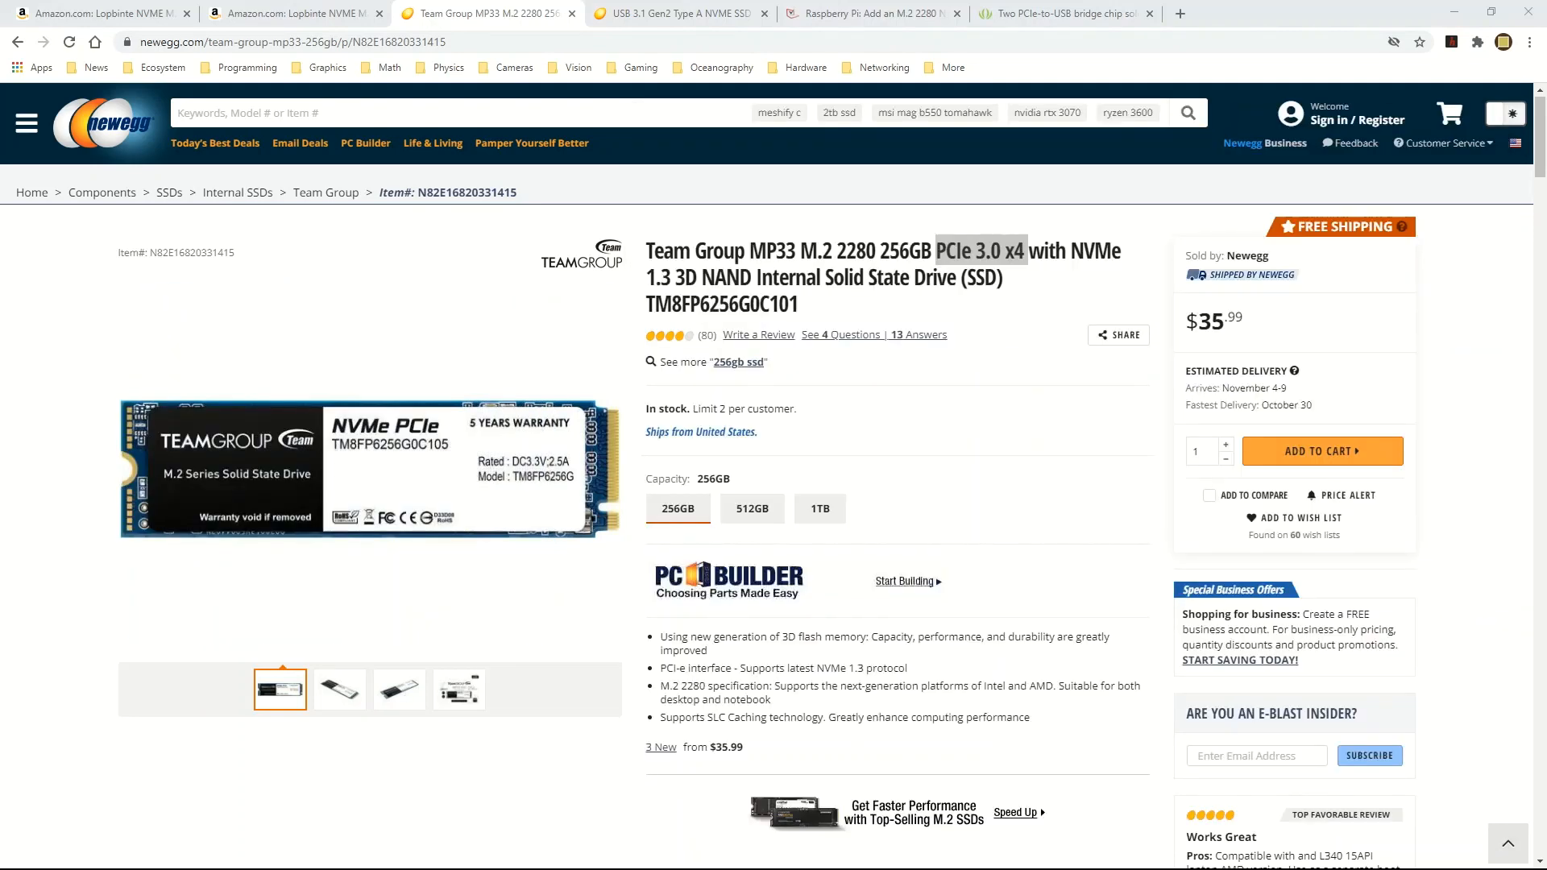
# Step: Show Newegg's RIITOP USB 3.1 Gen2 Type-A NVMe adapter page and view a product photo
pyautogui.click(678, 13)
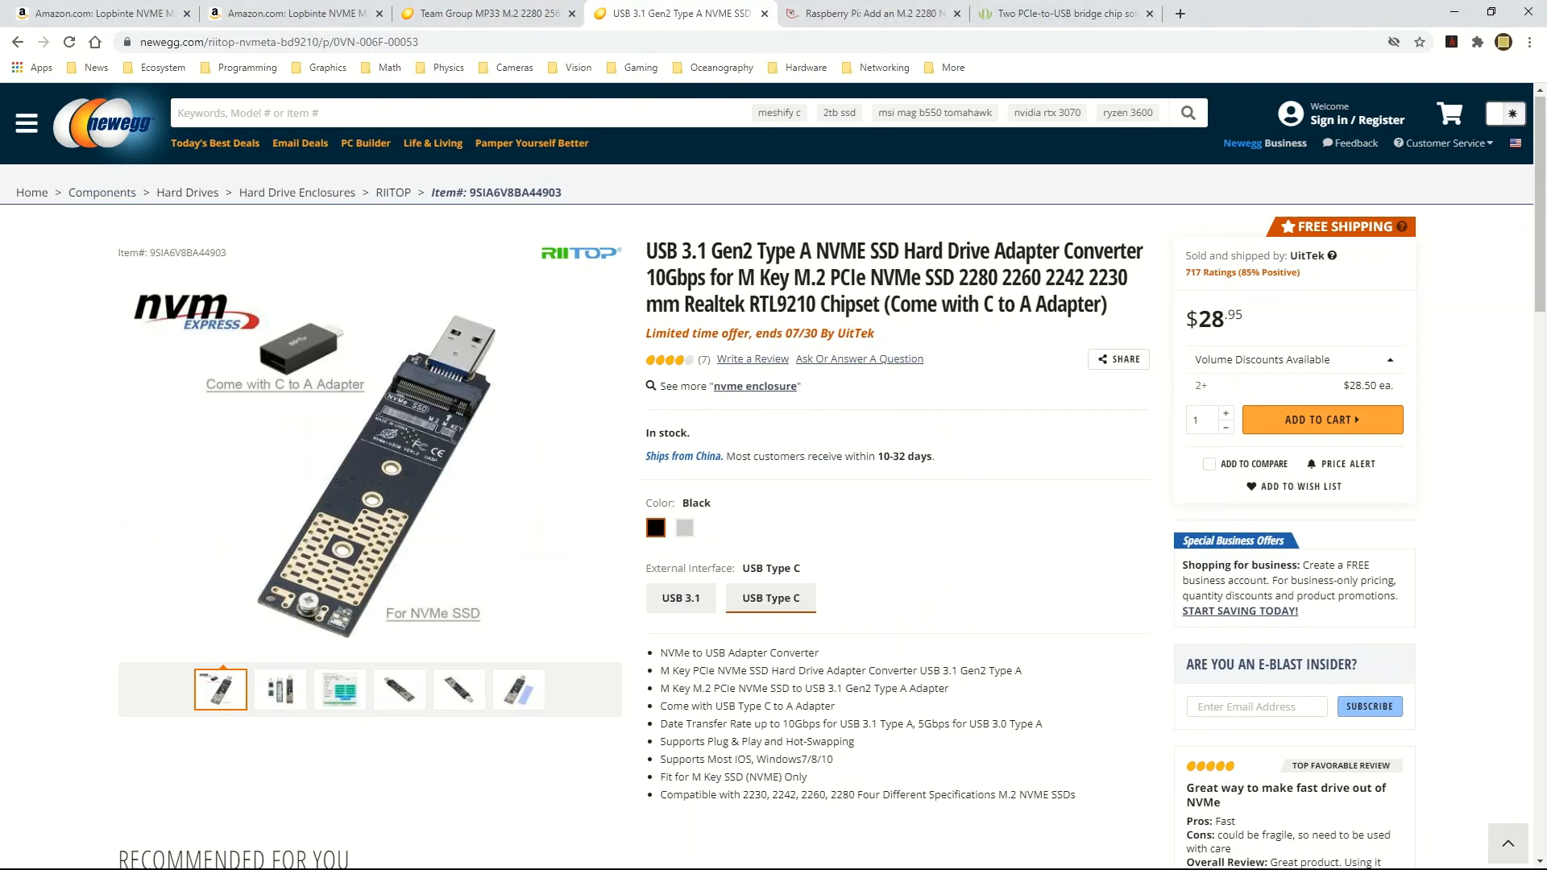
pyautogui.moveTo(16, 741)
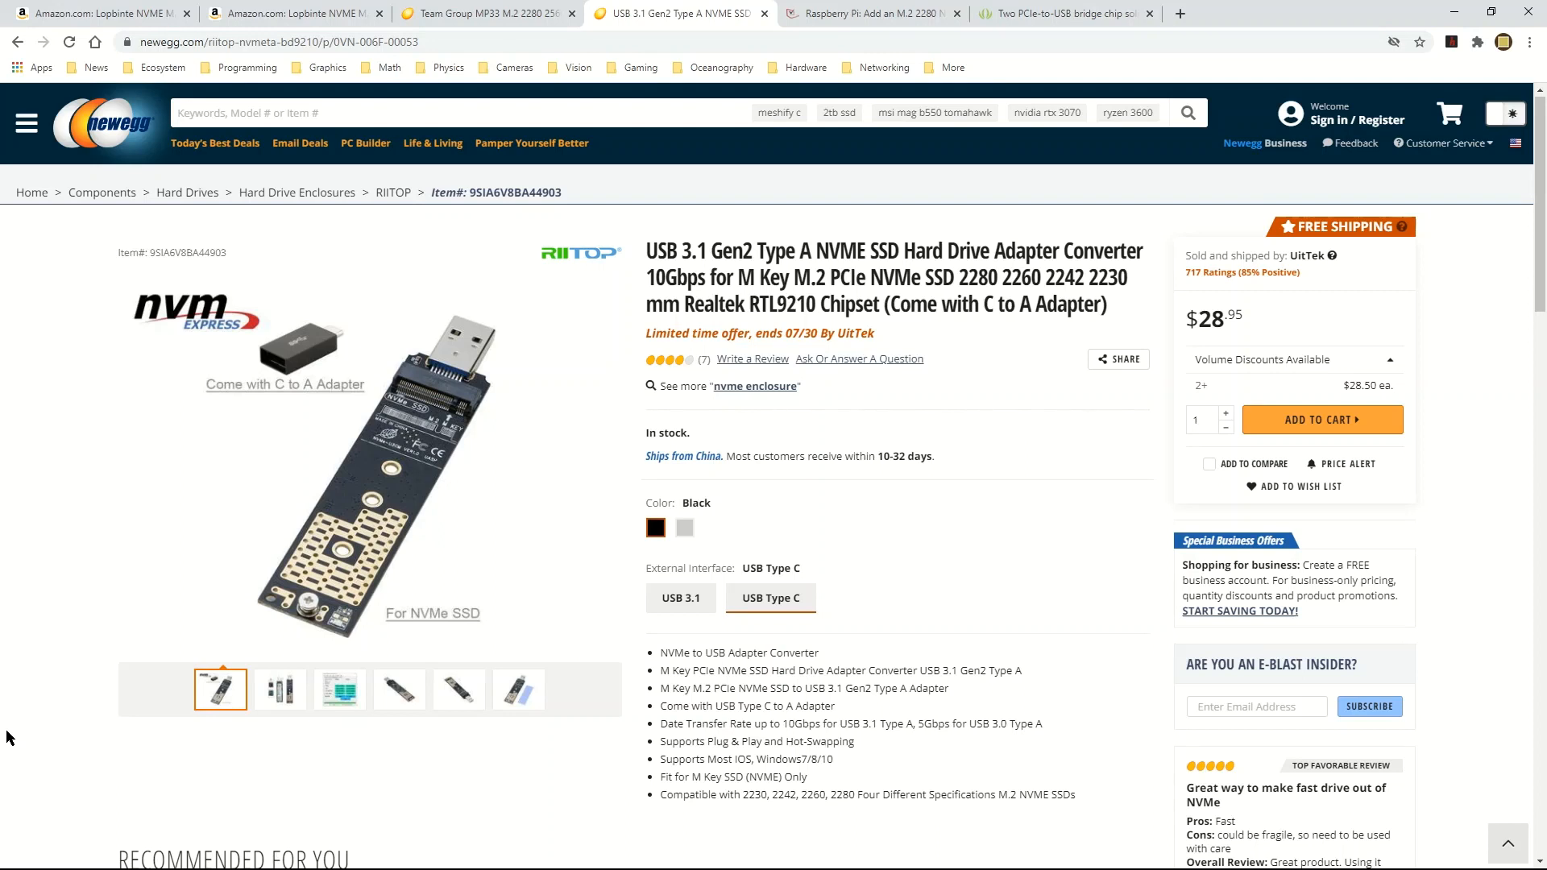
pyautogui.moveTo(767, 187)
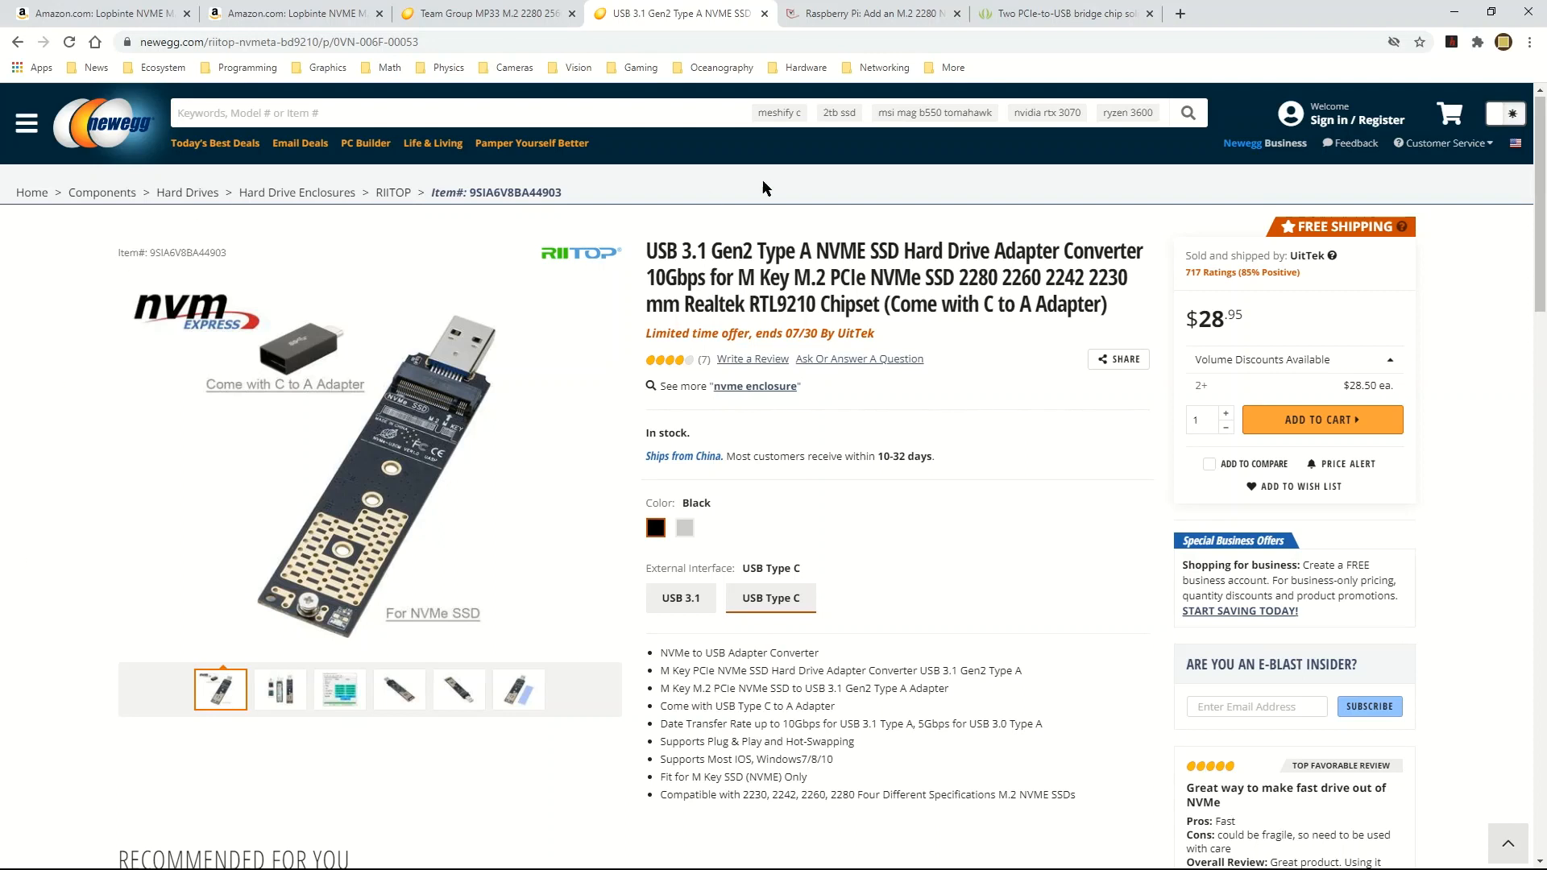
pyautogui.moveTo(658, 253)
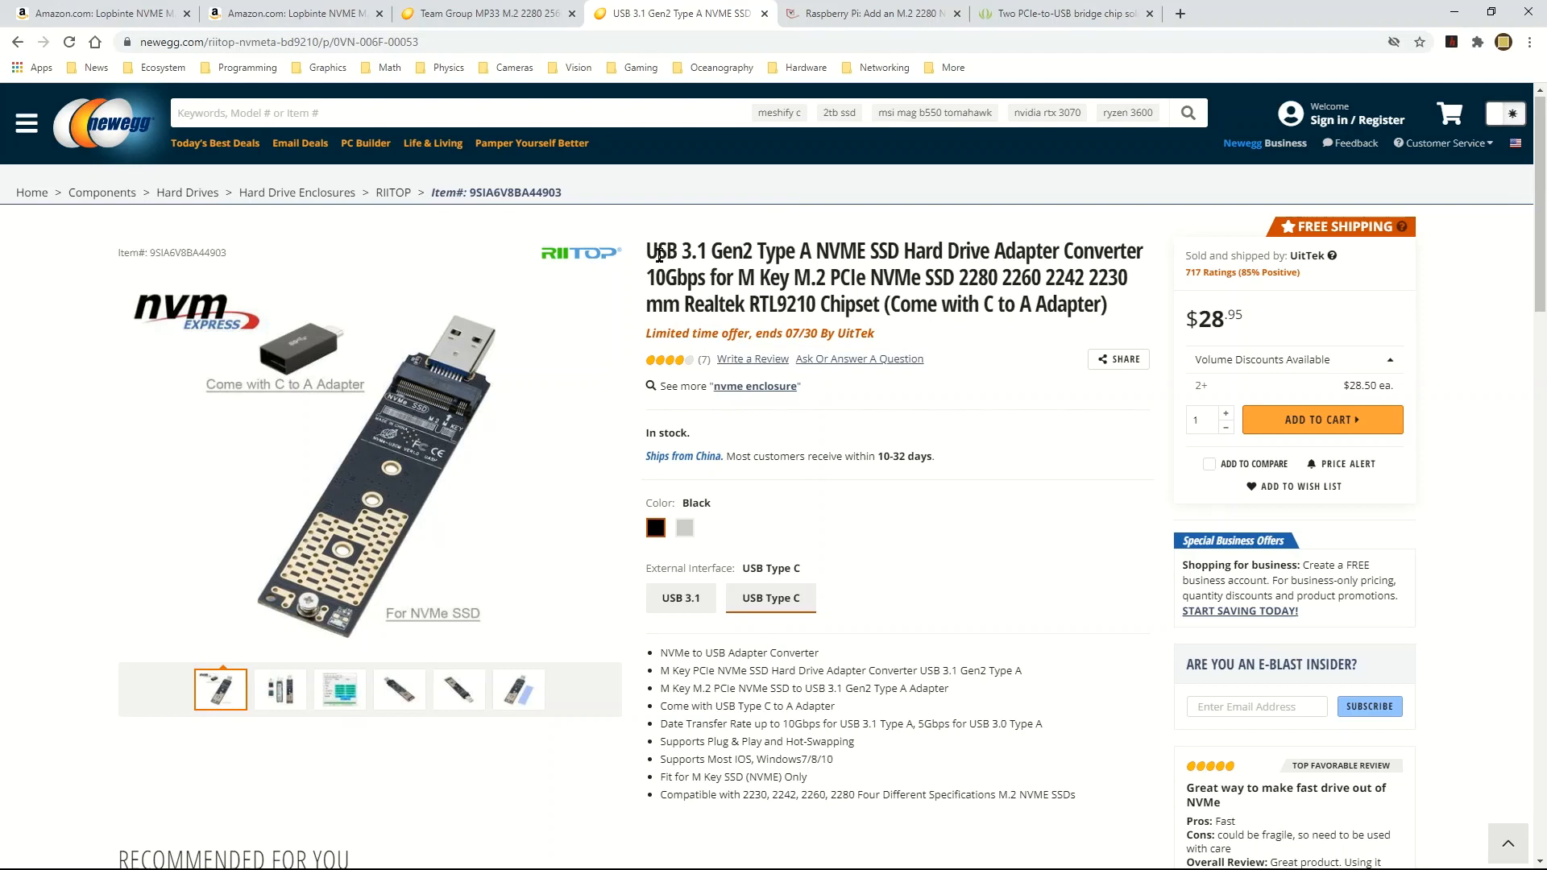
pyautogui.moveTo(10, 434)
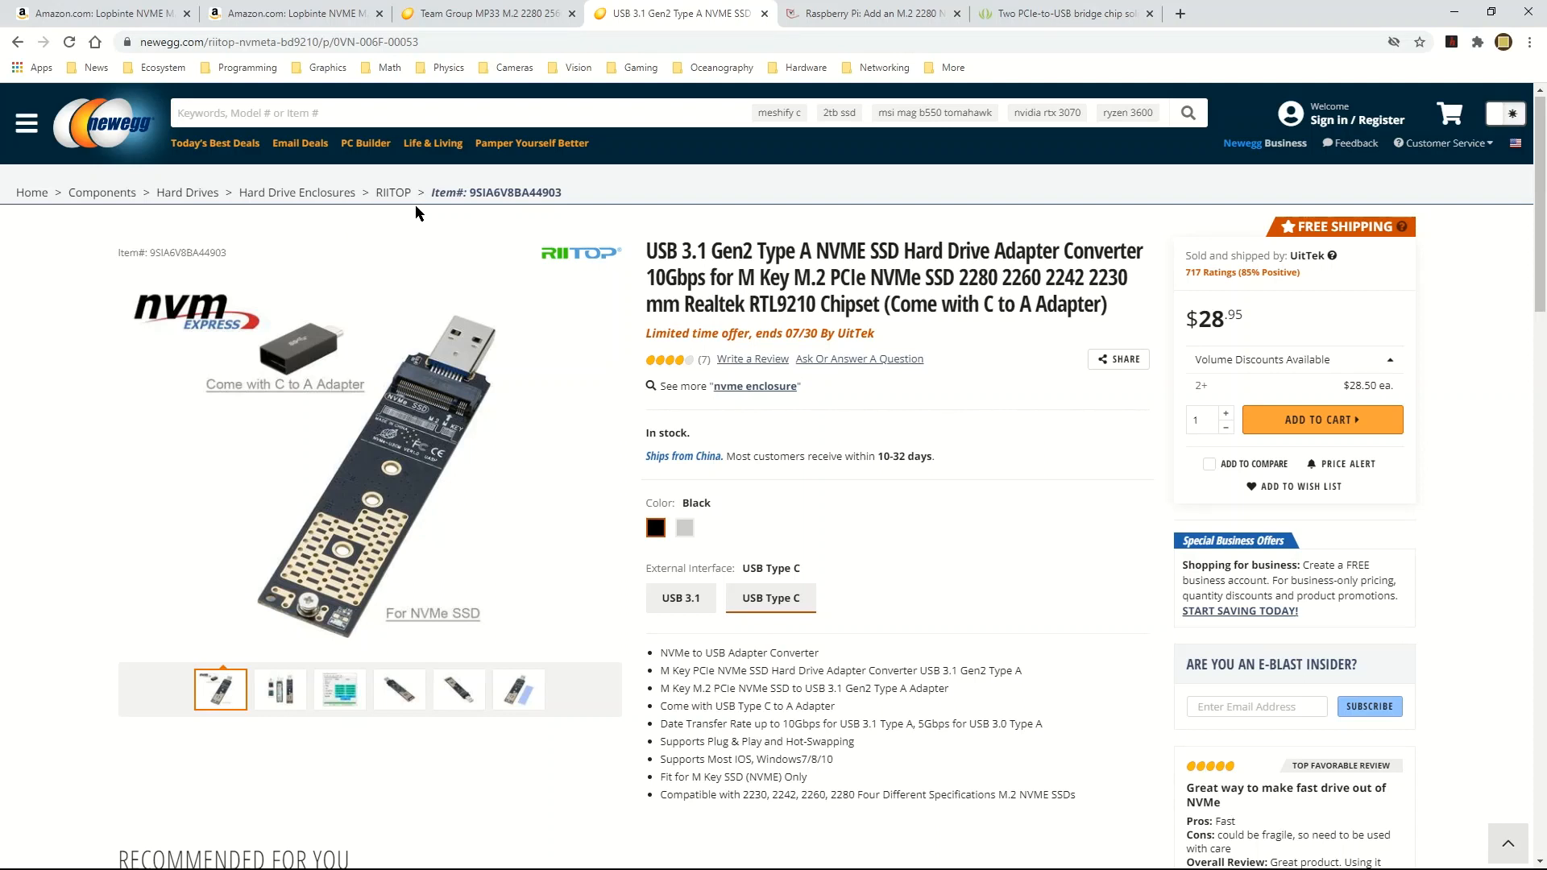
pyautogui.moveTo(50, 501)
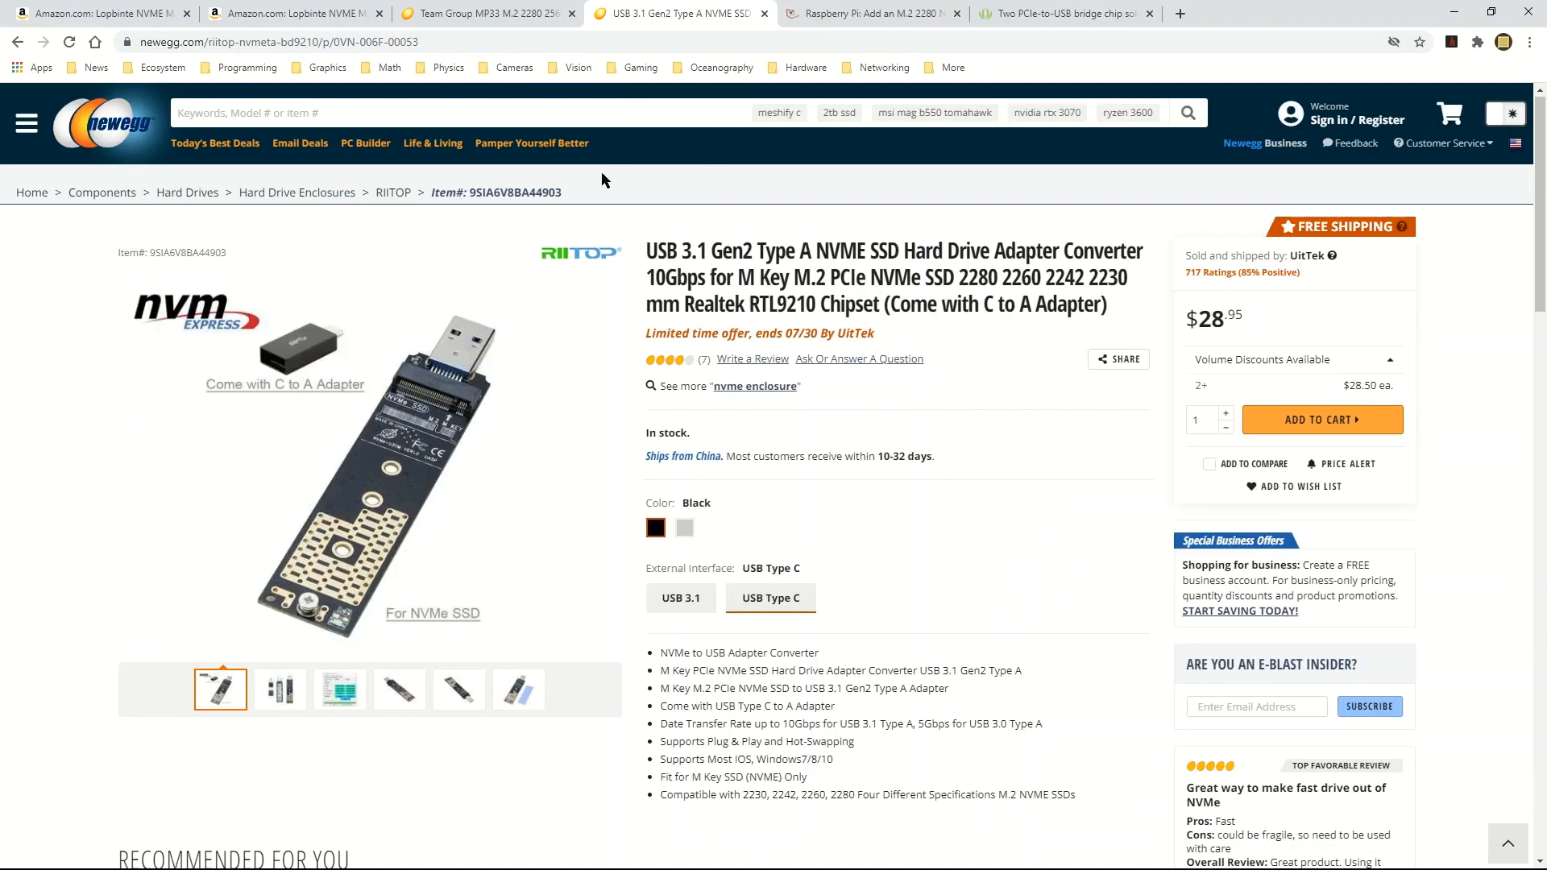
pyautogui.click(371, 473)
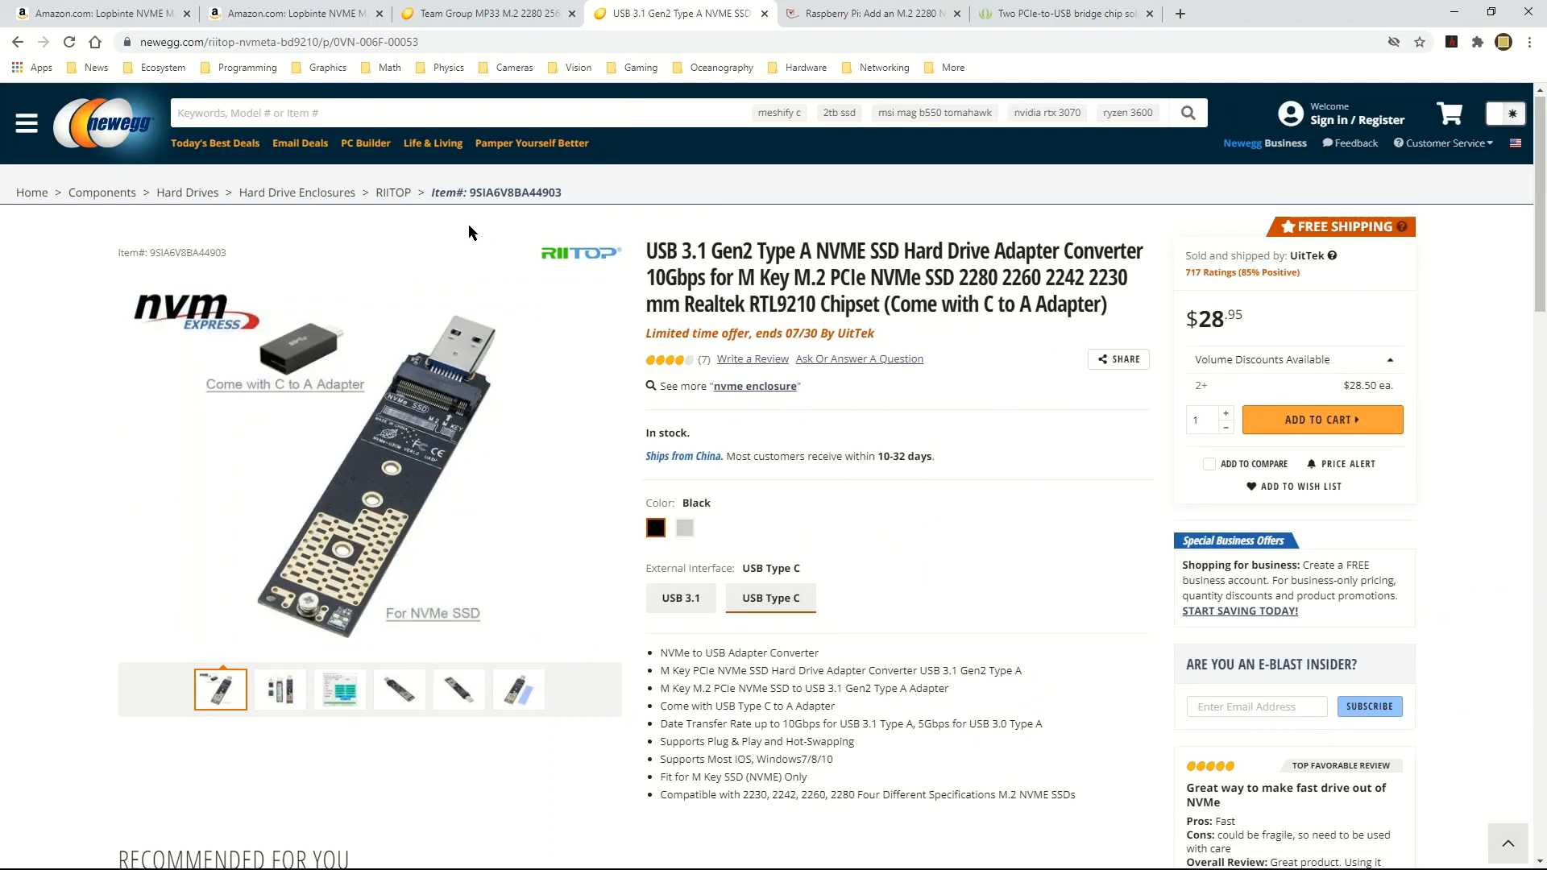
pyautogui.moveTo(424, 230)
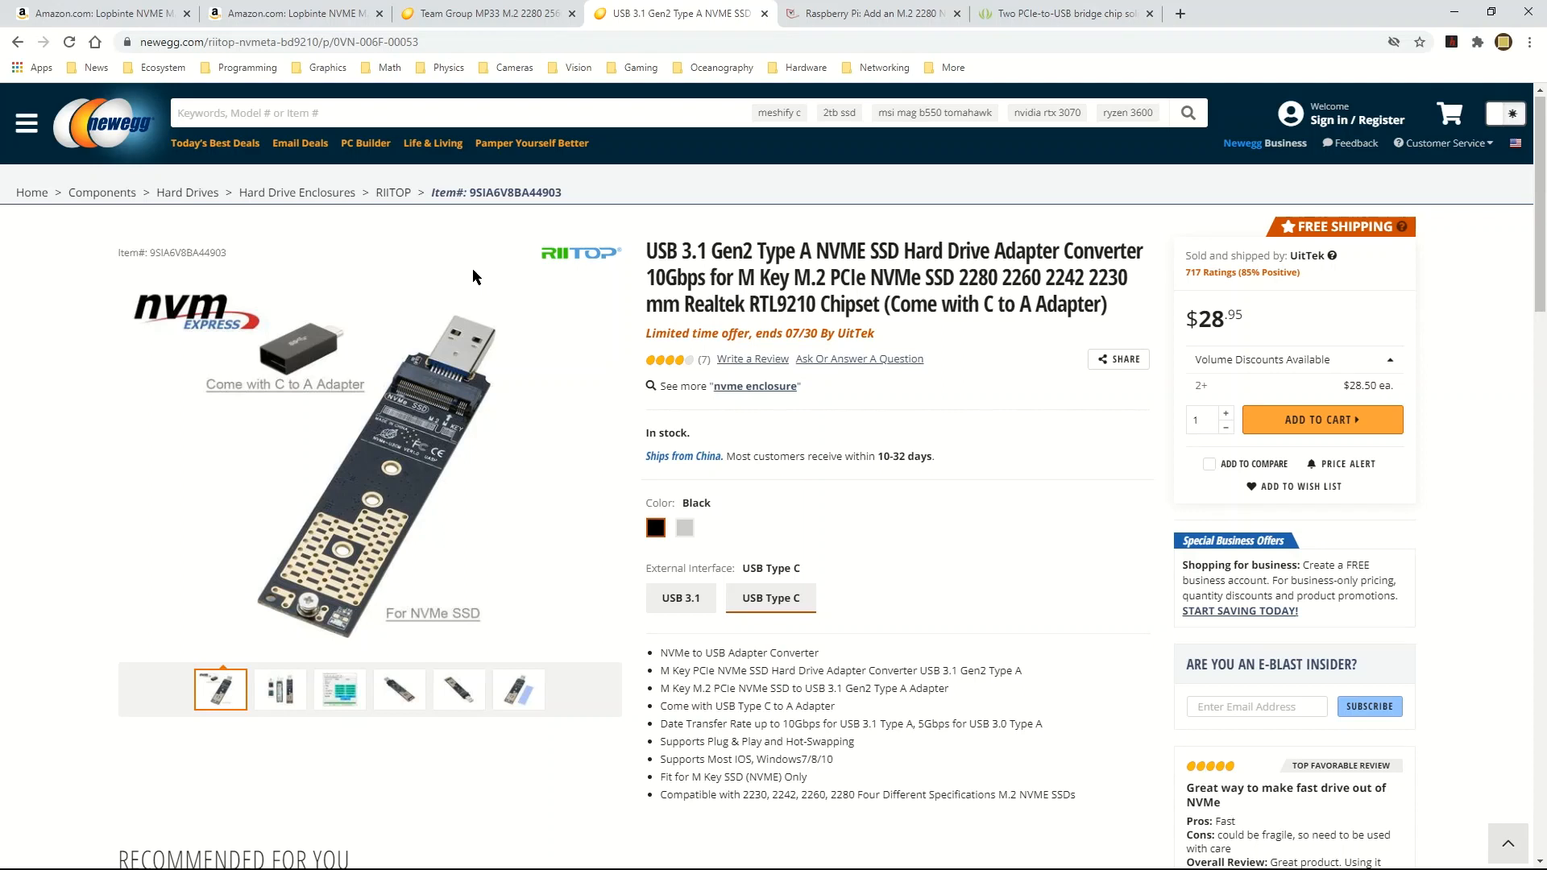
# Step: Compare the Amazon Lopbinte RTL9210 enclosure with the Newegg RIITOP adapter listing
pyautogui.click(483, 13)
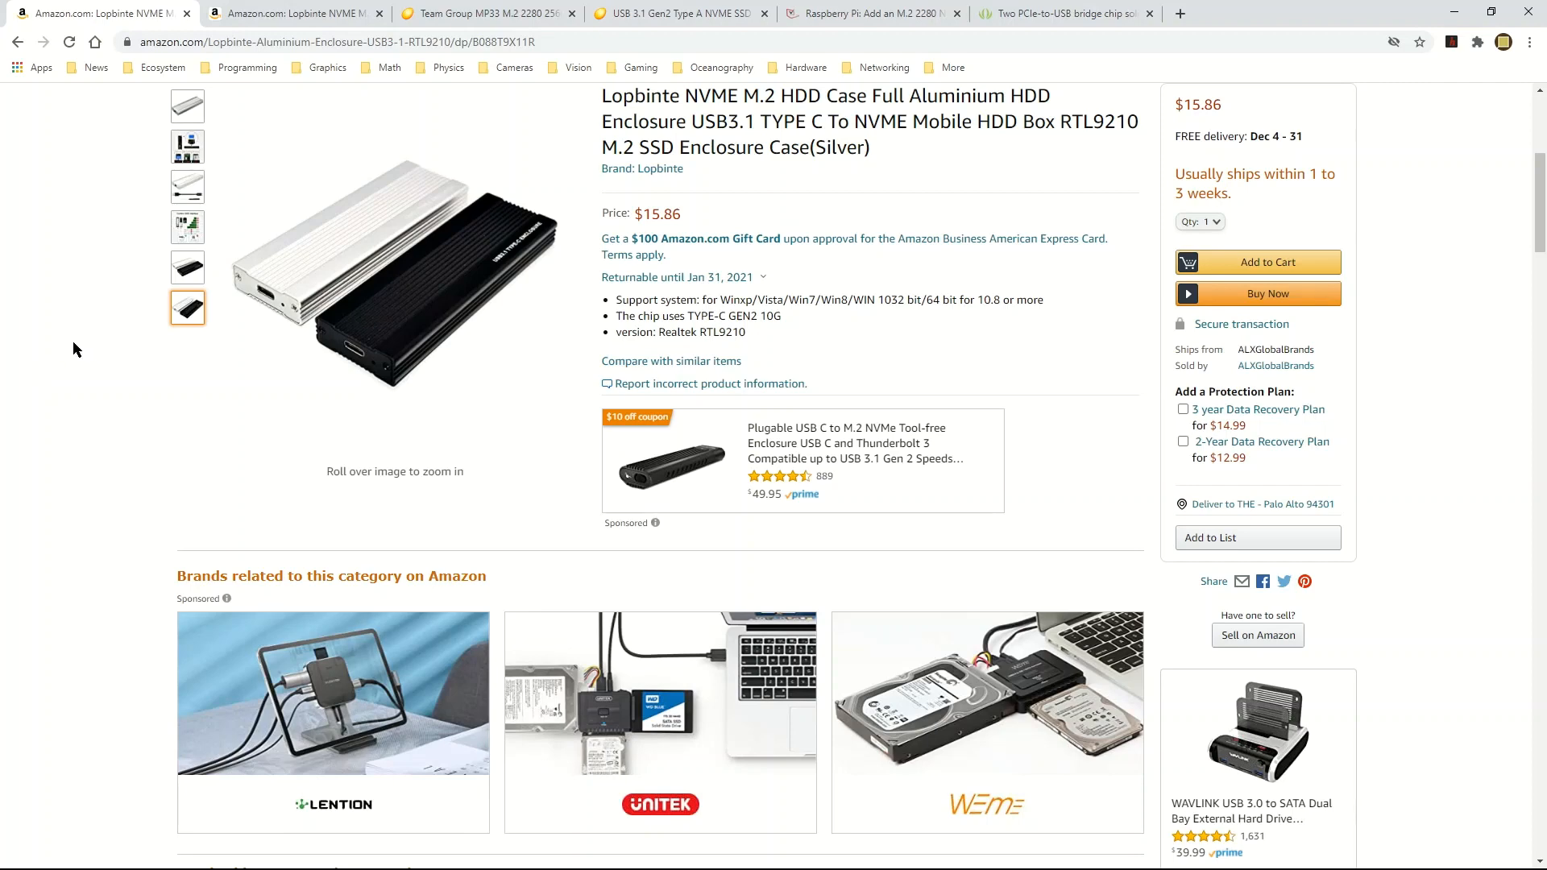
pyautogui.click(187, 226)
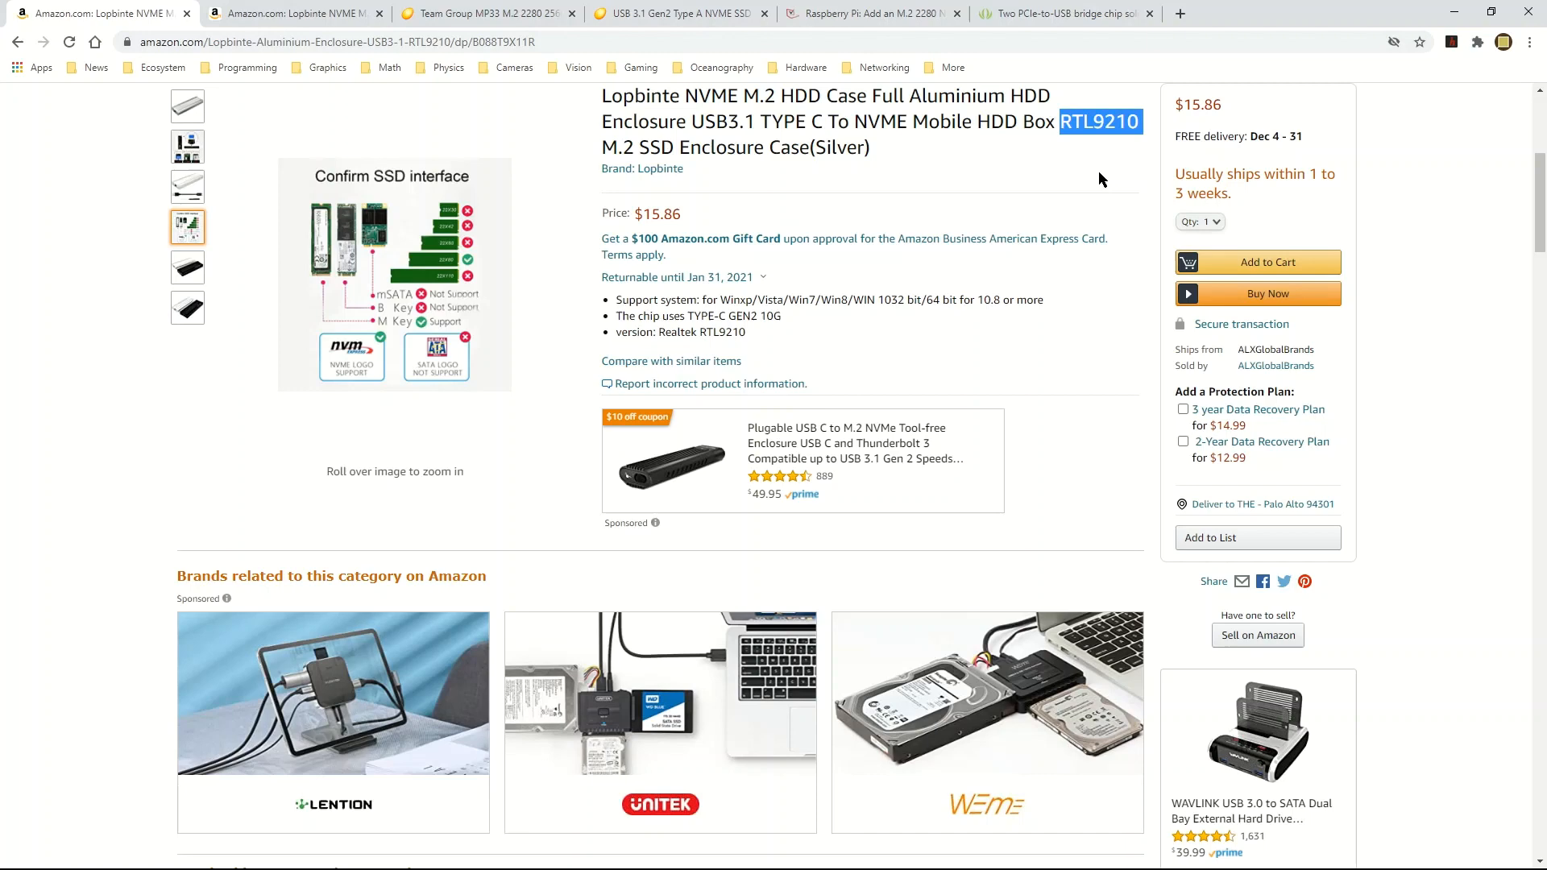
pyautogui.moveTo(1100, 166)
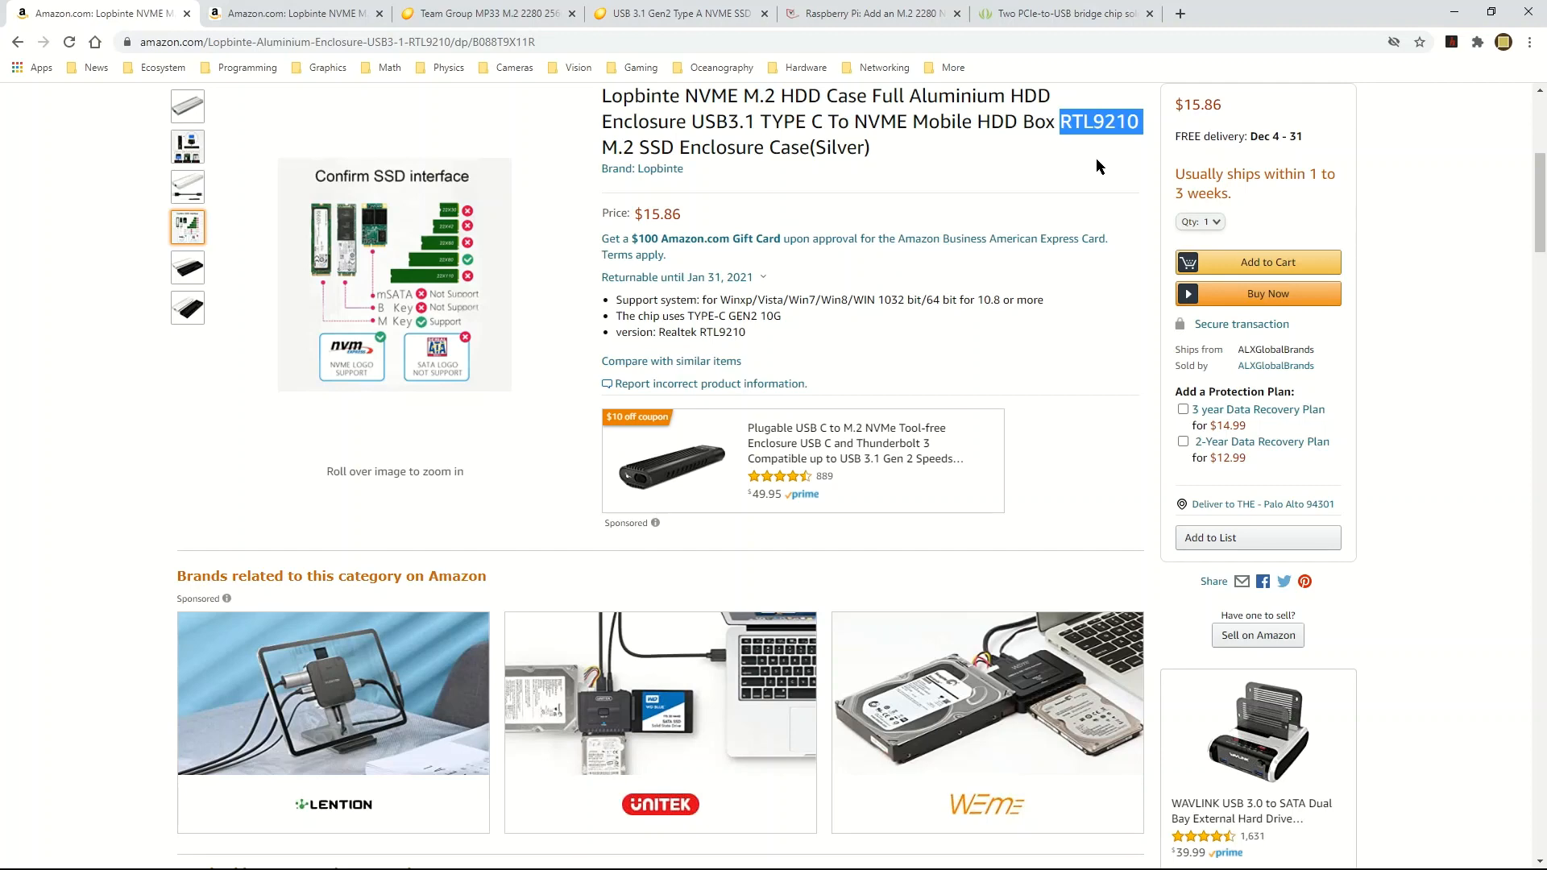
pyautogui.click(678, 12)
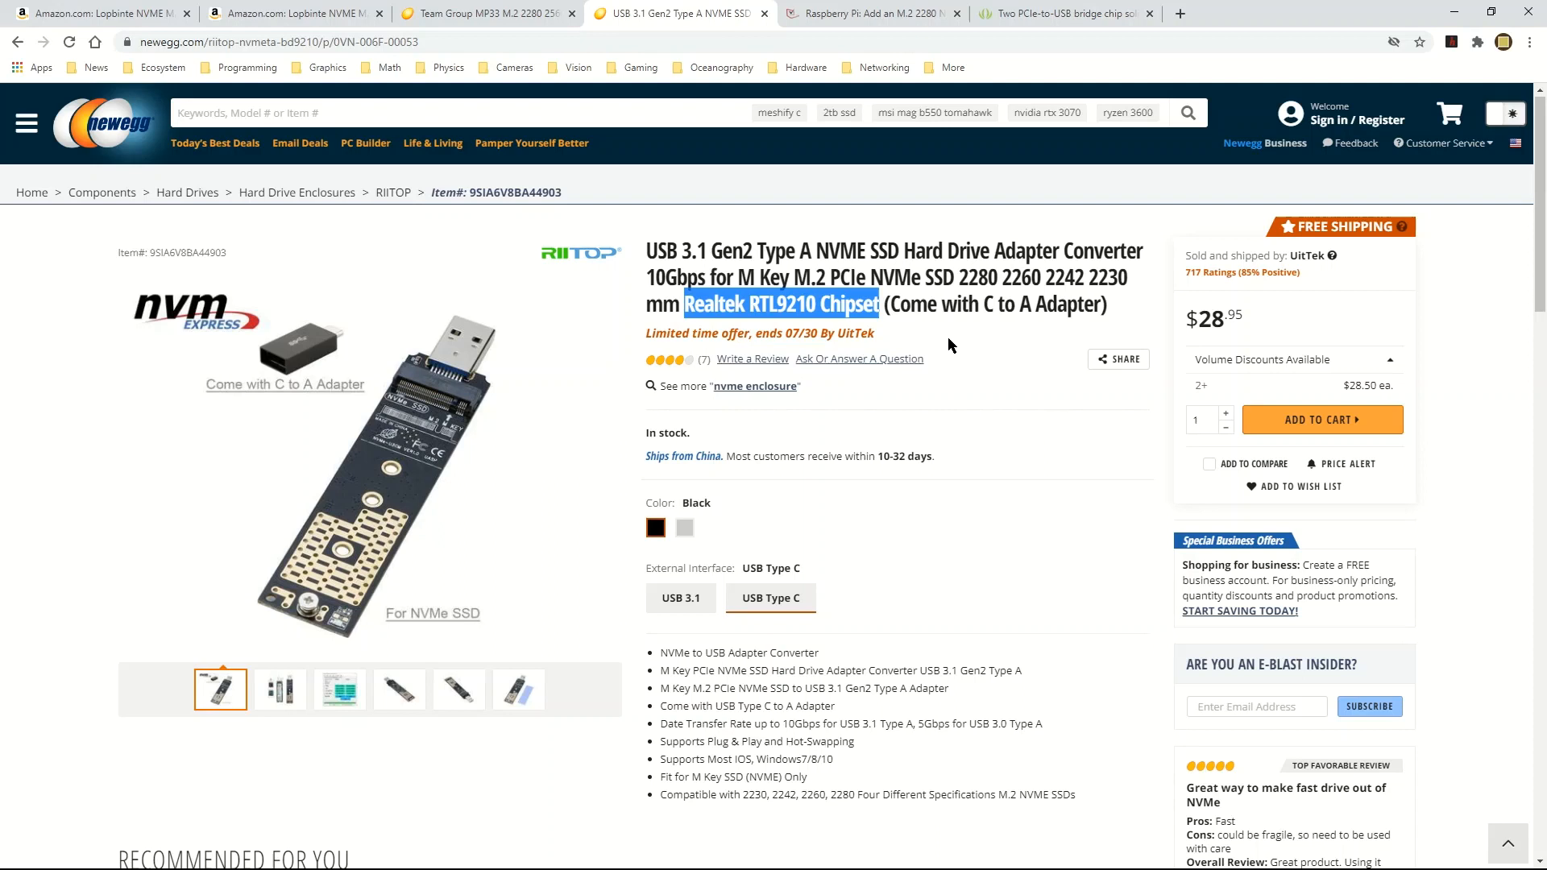
pyautogui.moveTo(632, 67)
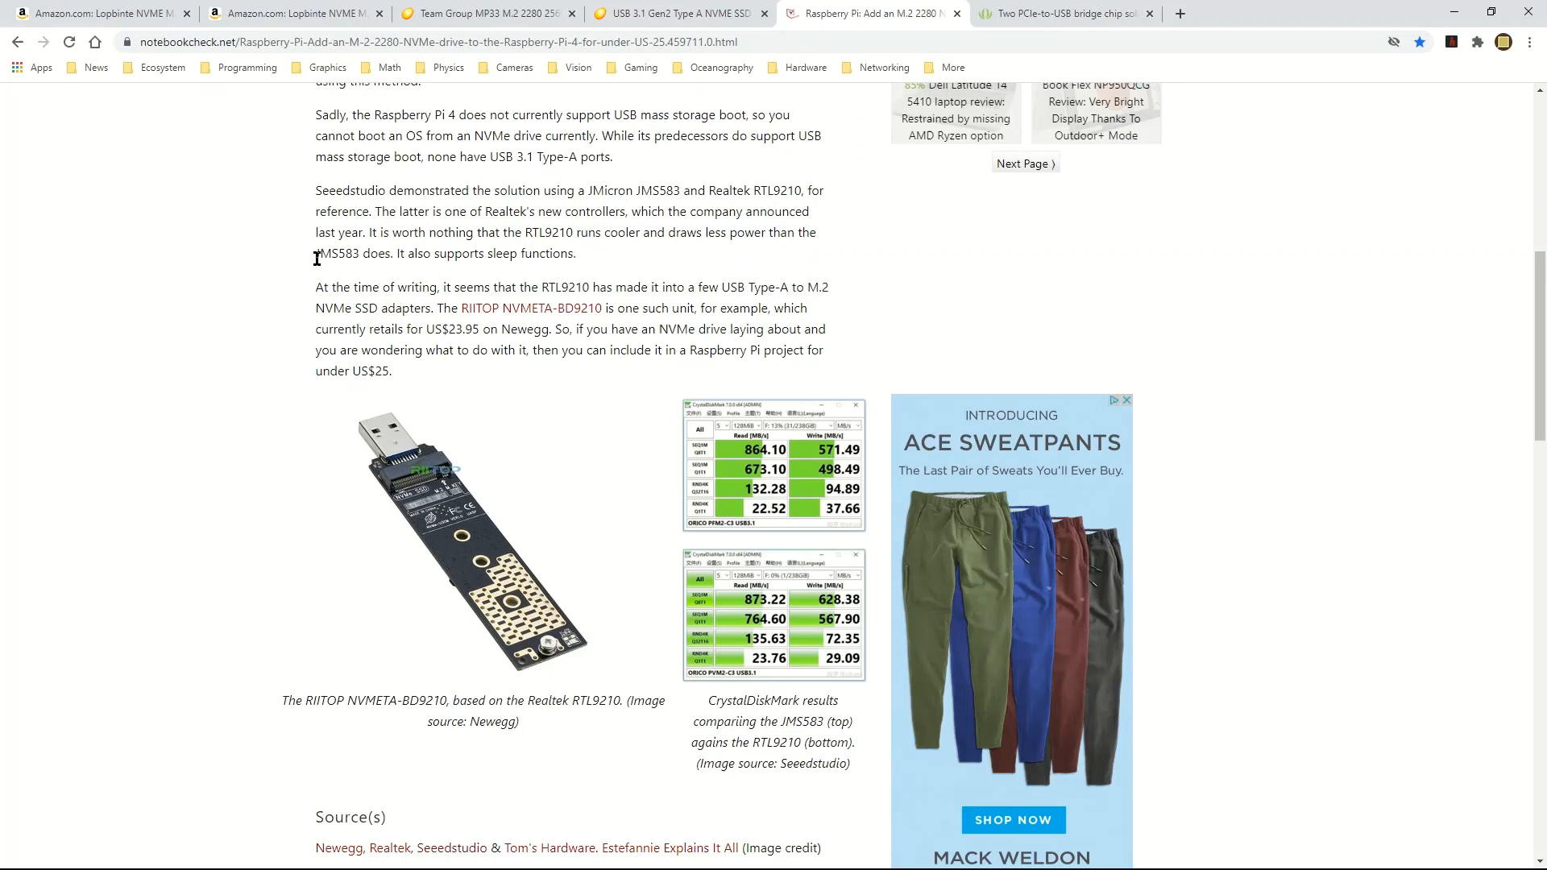
pyautogui.moveTo(398, 296)
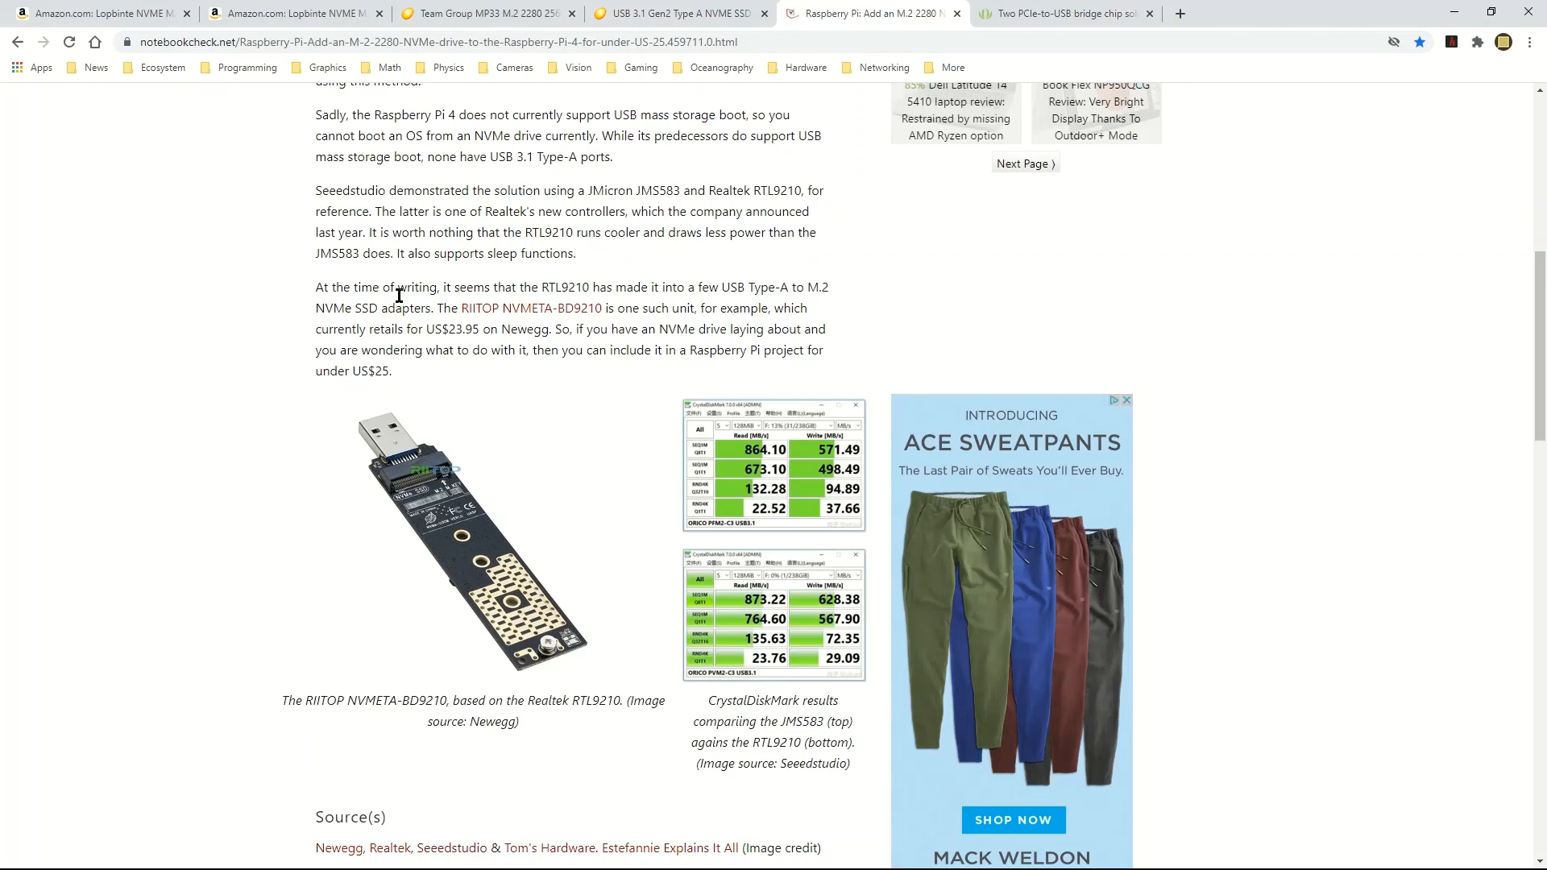
pyautogui.moveTo(369, 229)
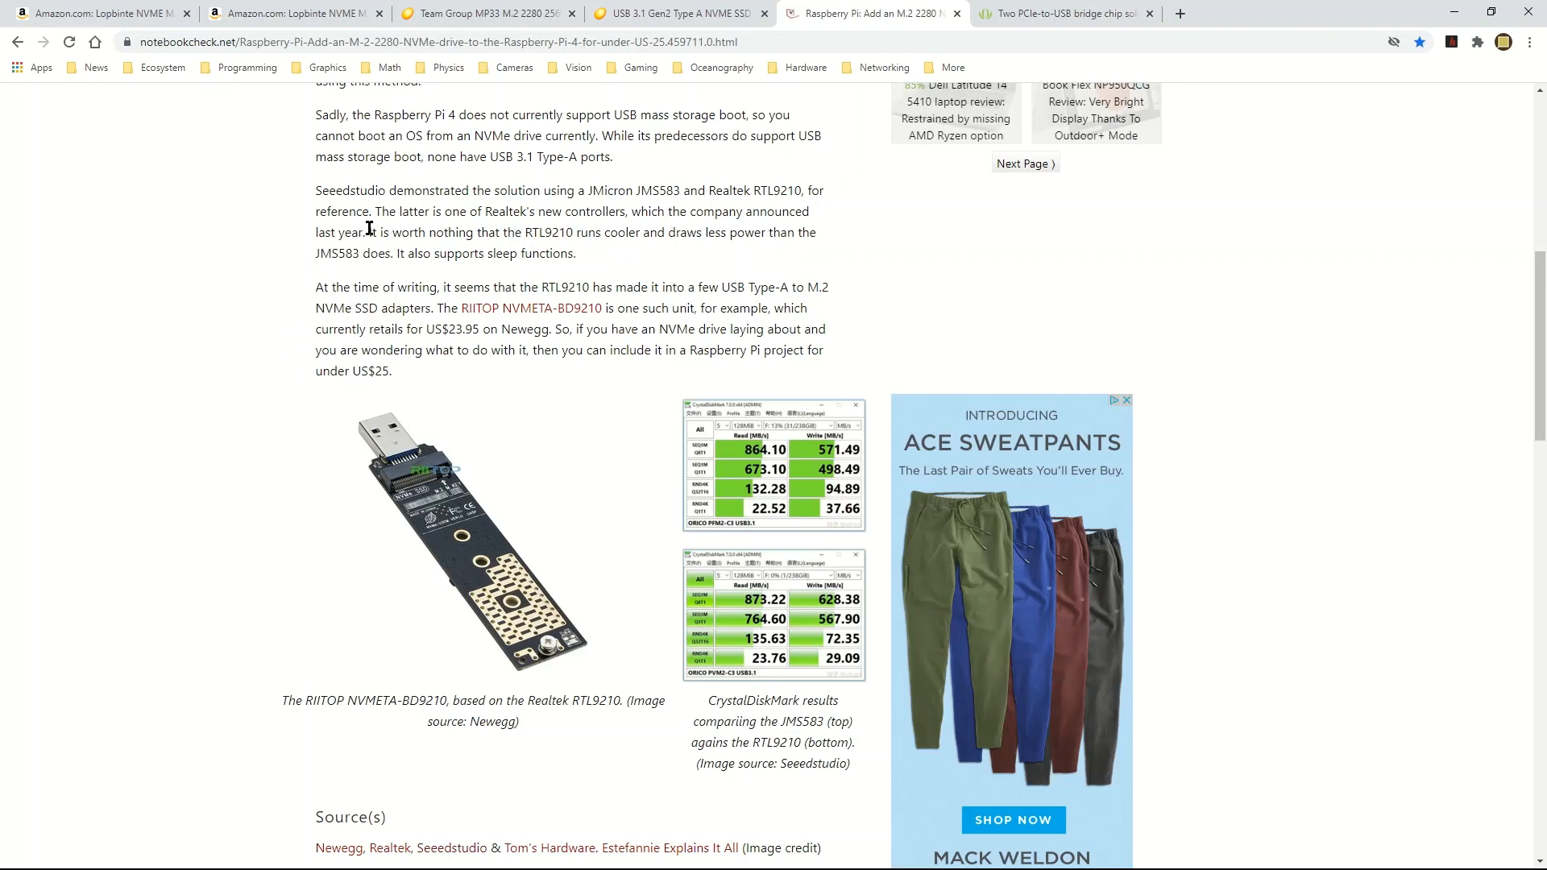
# Step: Highlight Notebookcheck's 'RTL9210 runs cooler and draws less power' claim, then move to the Seeed Studio article
pyautogui.moveTo(369, 232); pyautogui.dragTo(646, 232)
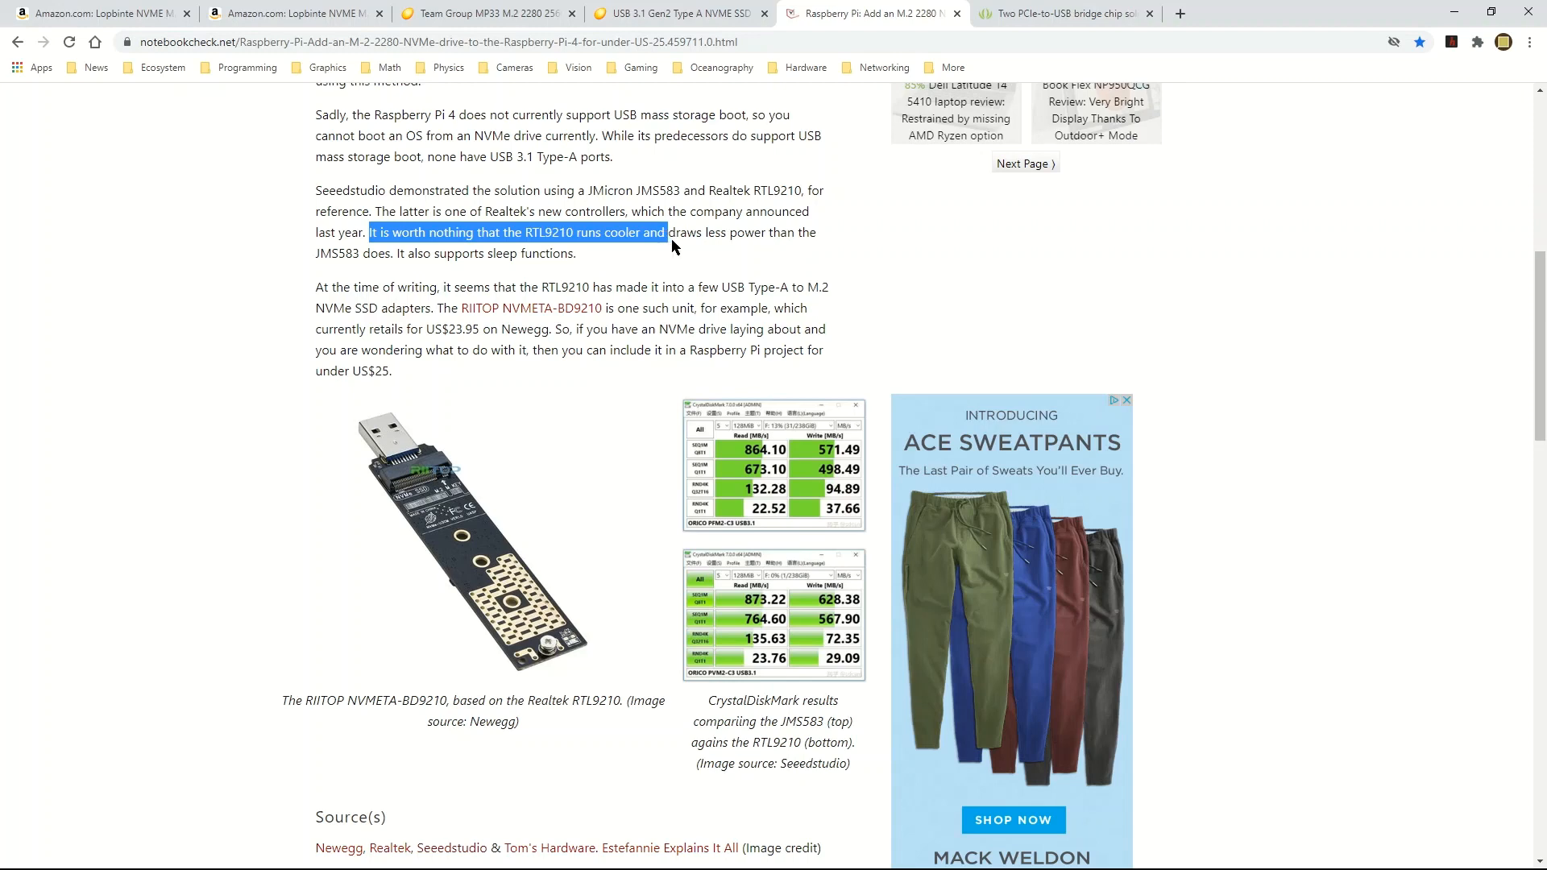
pyautogui.moveTo(668, 232); pyautogui.dragTo(752, 232)
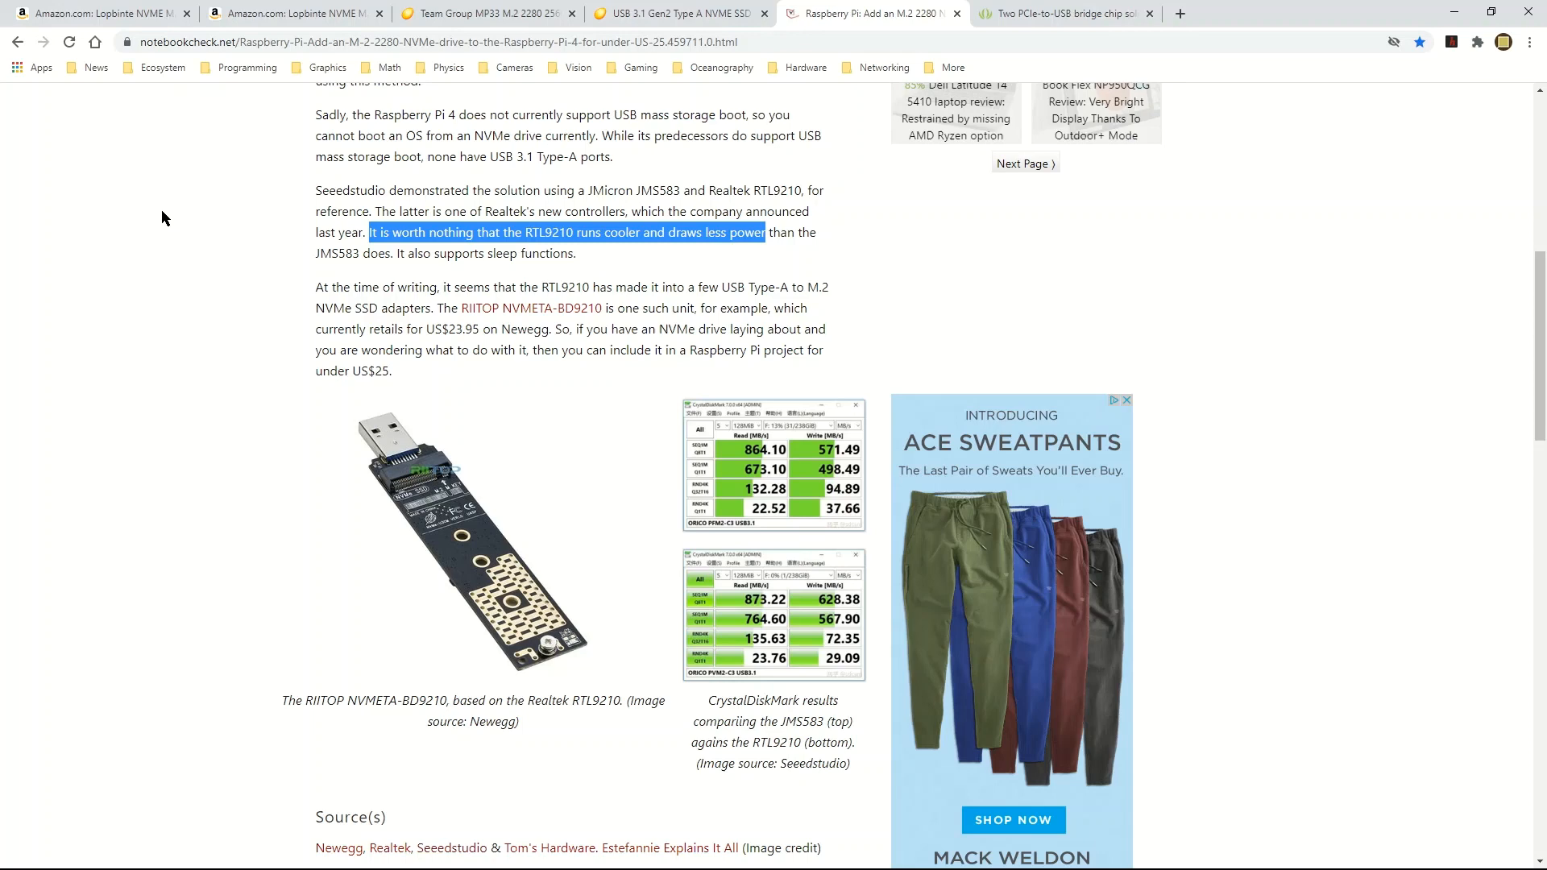
pyautogui.moveTo(190, 161)
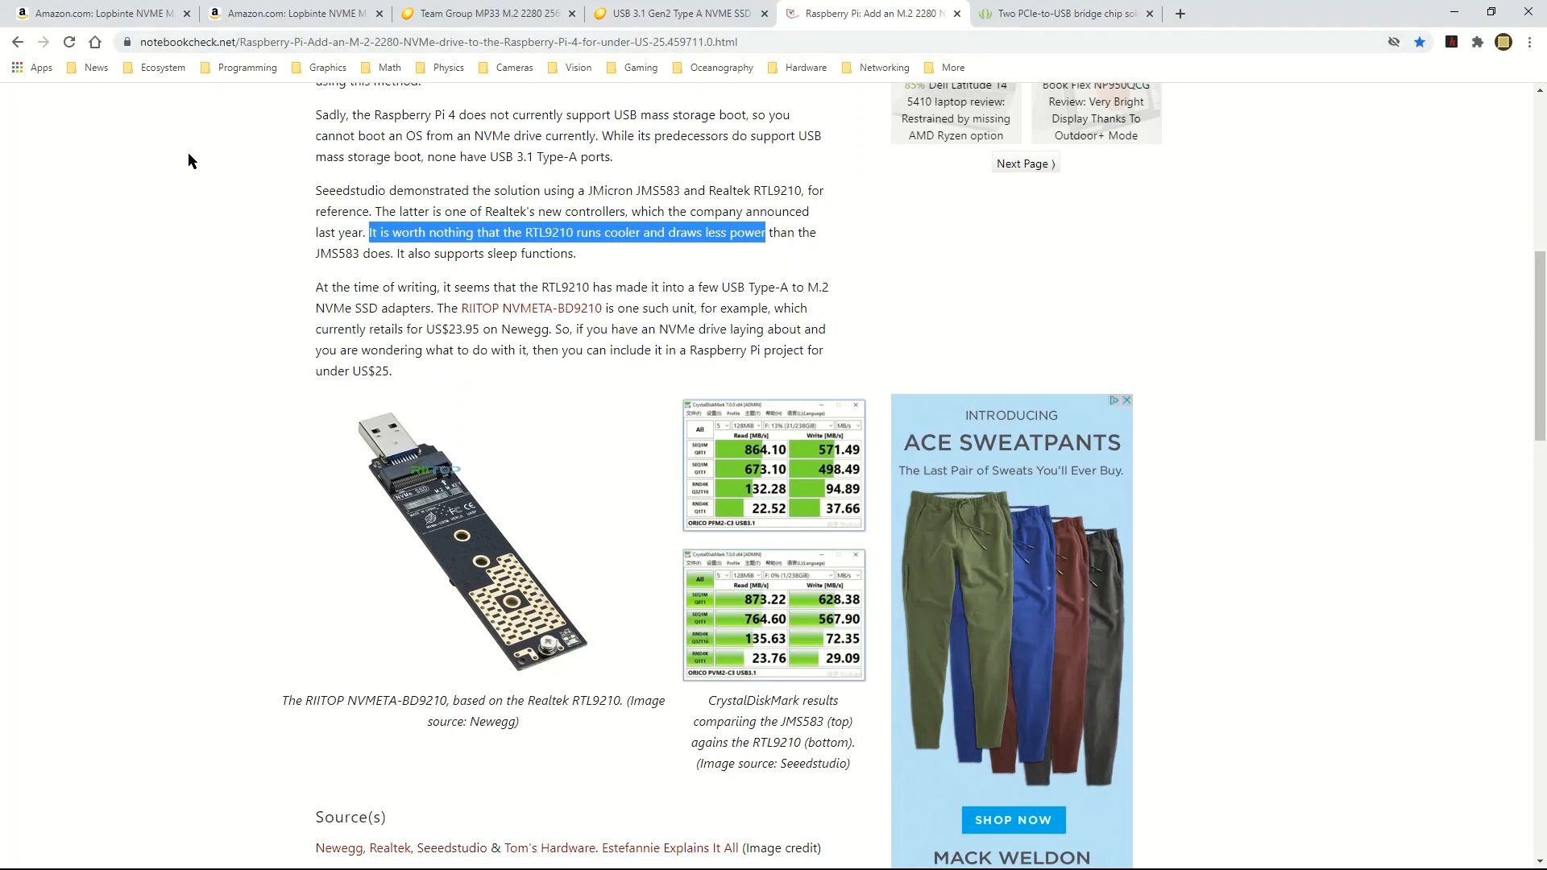
pyautogui.click(1060, 13)
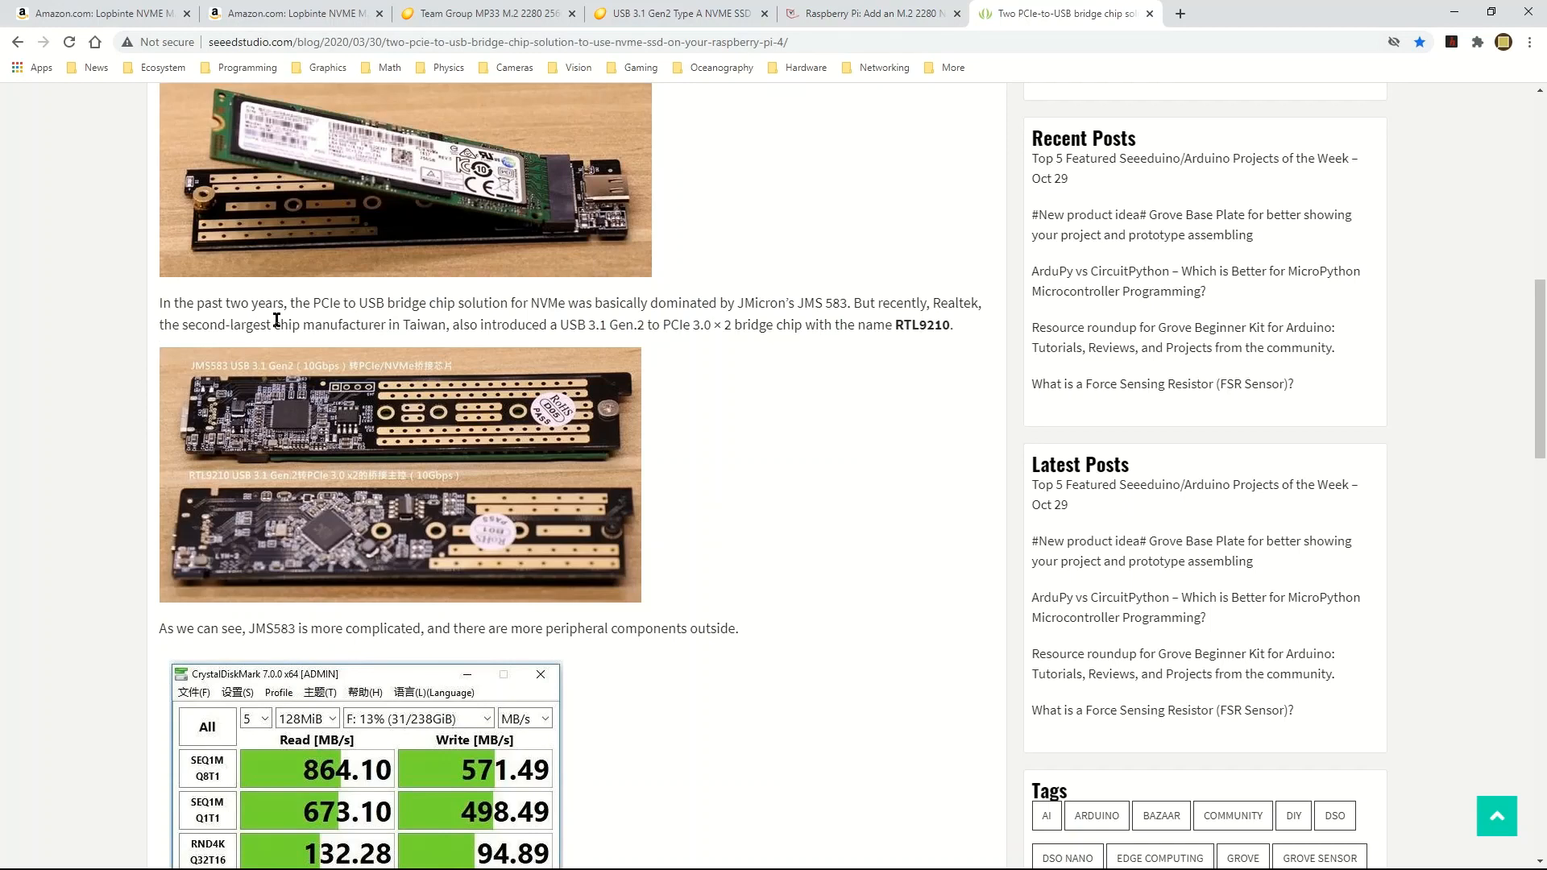
pyautogui.moveTo(920, 329)
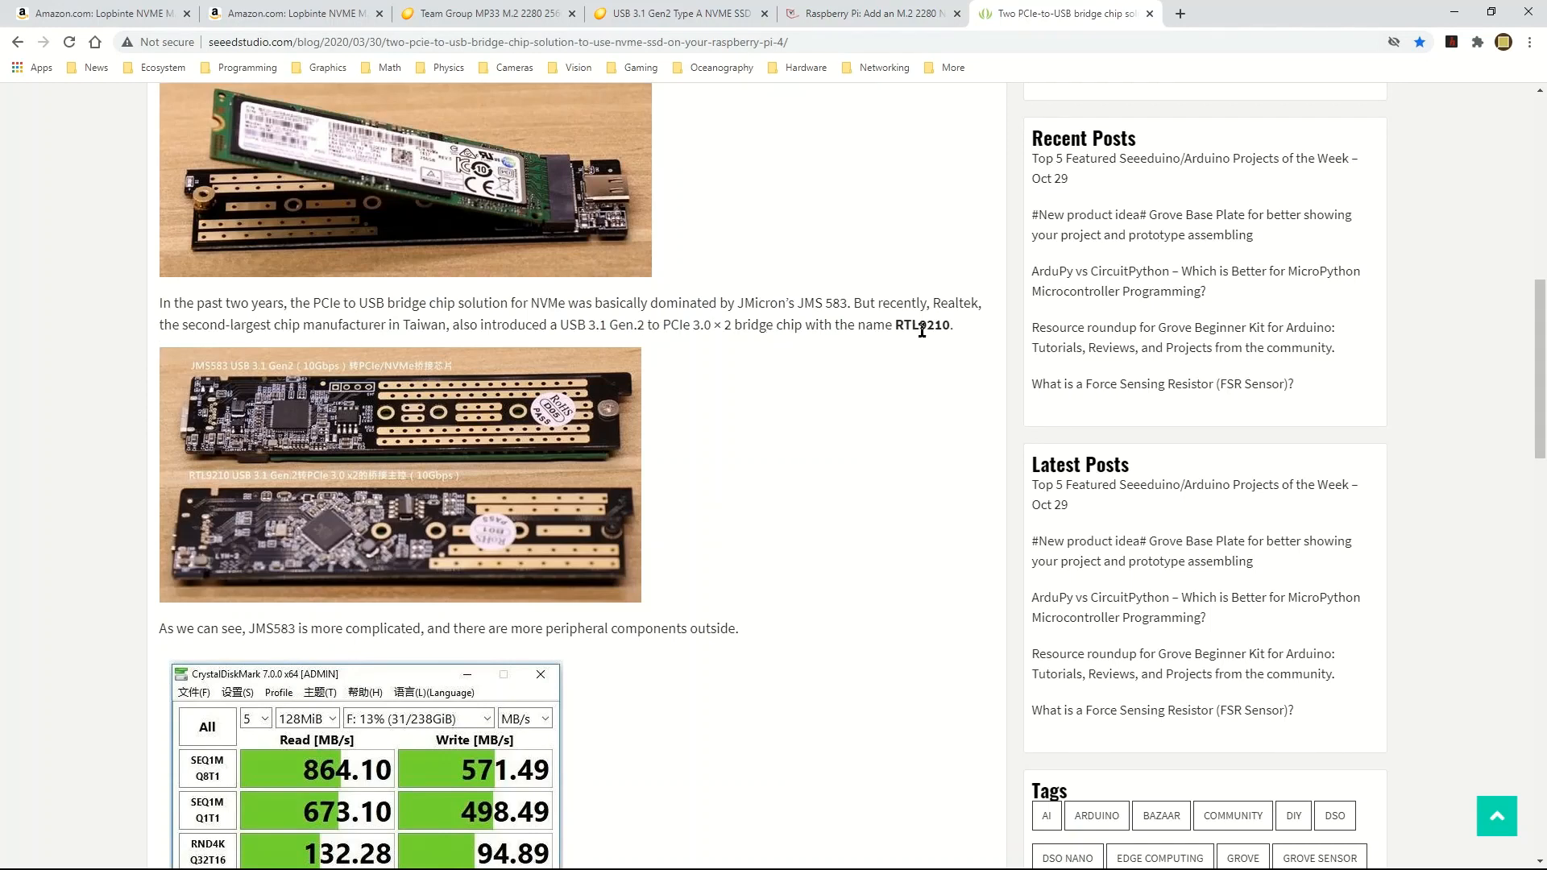
# Step: Highlight 'RTL9210' in the Seeed Studio article, then return to the Team Group MP33 and adapter listings
pyautogui.doubleClick(922, 324)
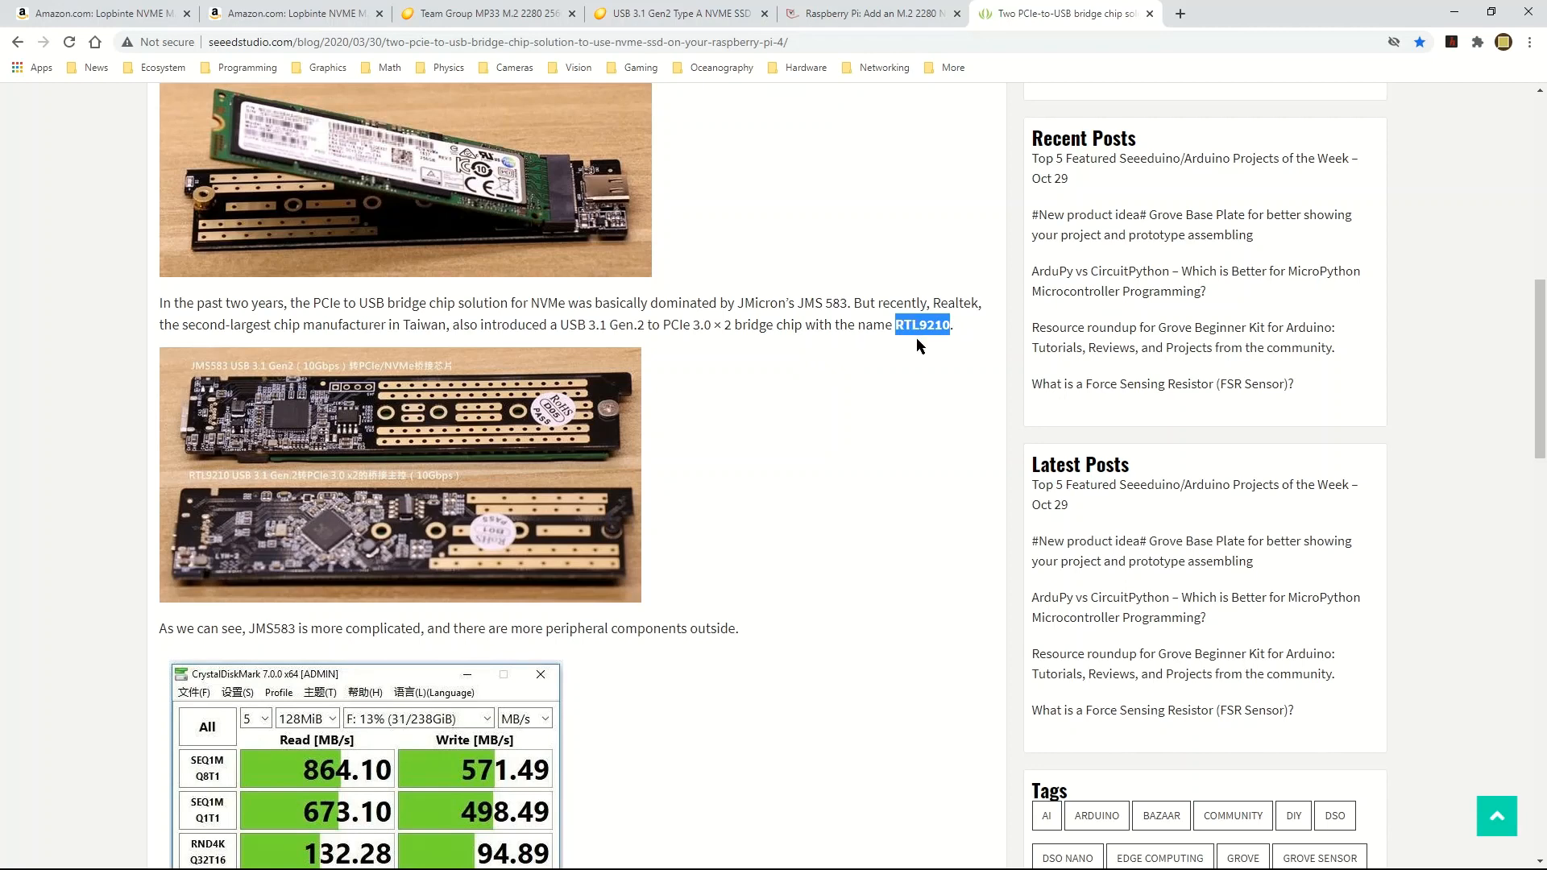
pyautogui.moveTo(922, 351)
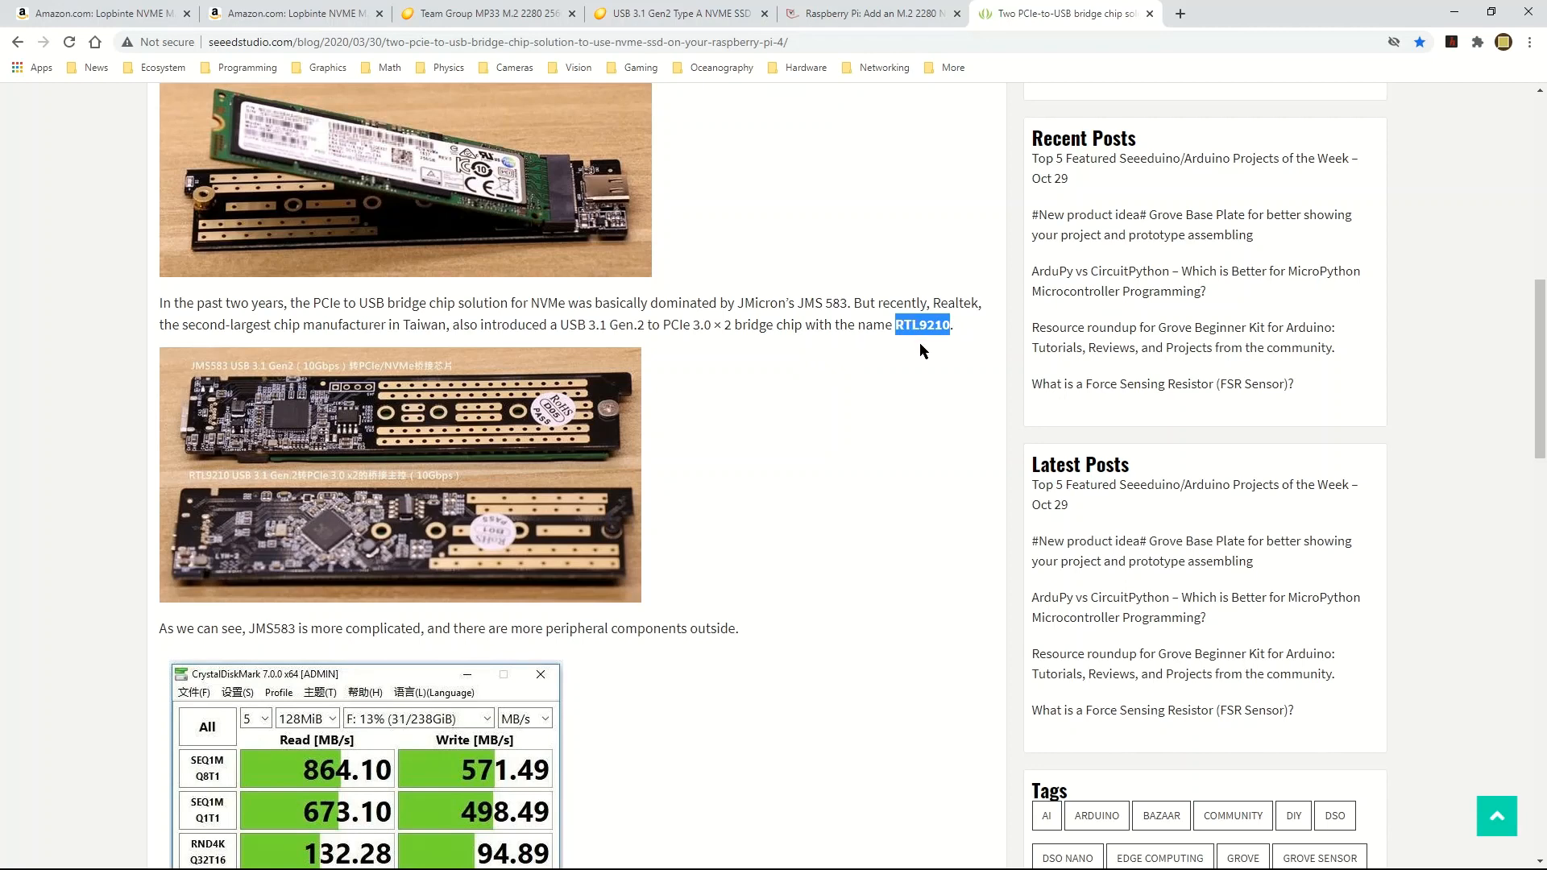
pyautogui.moveTo(908, 352)
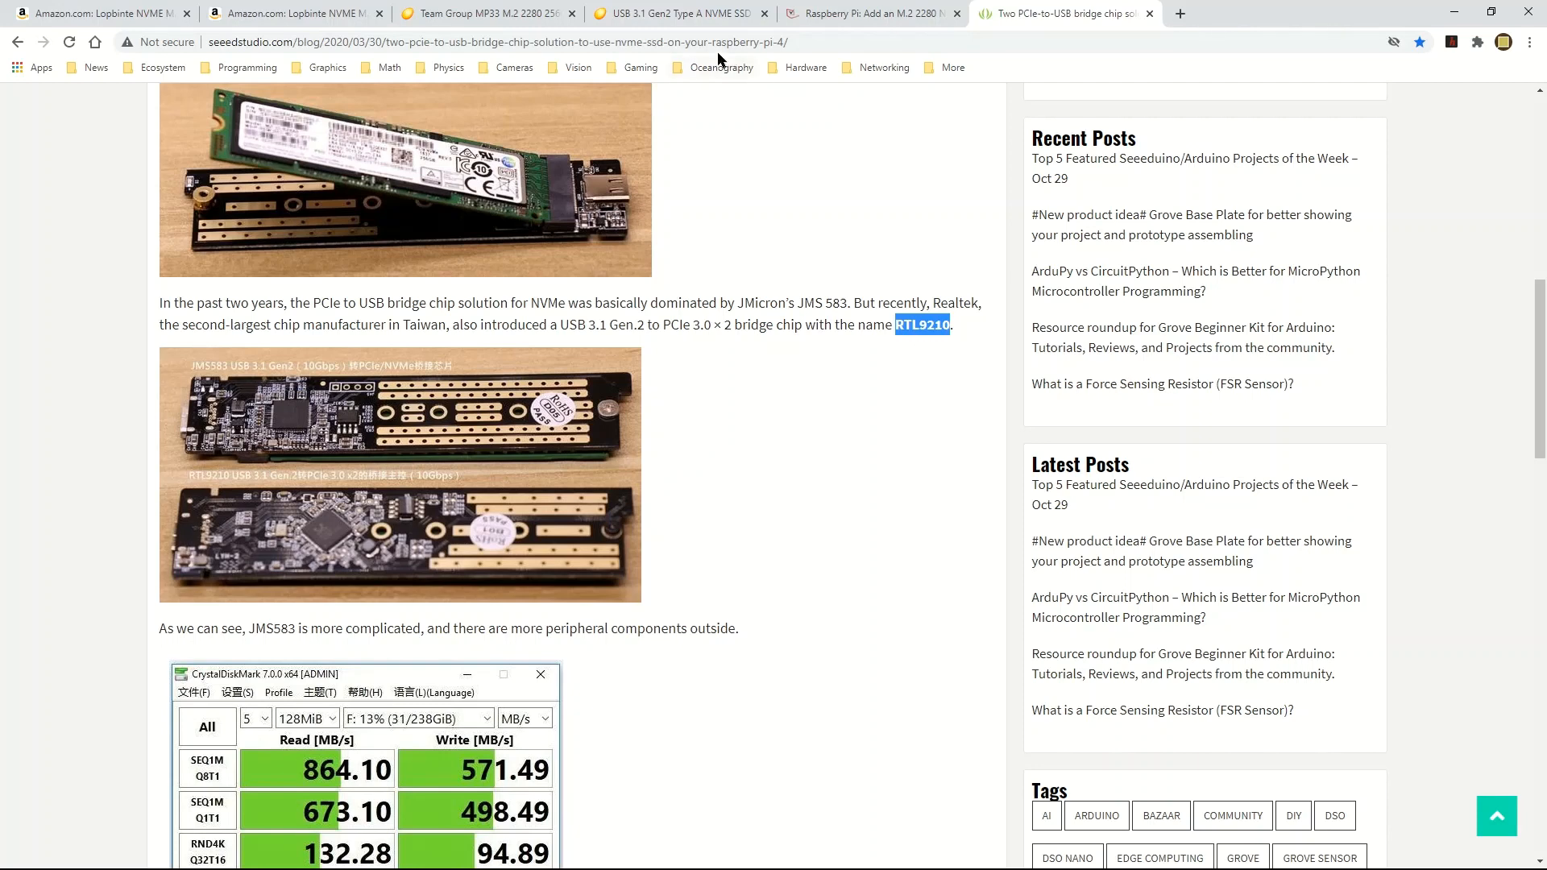
pyautogui.click(483, 13)
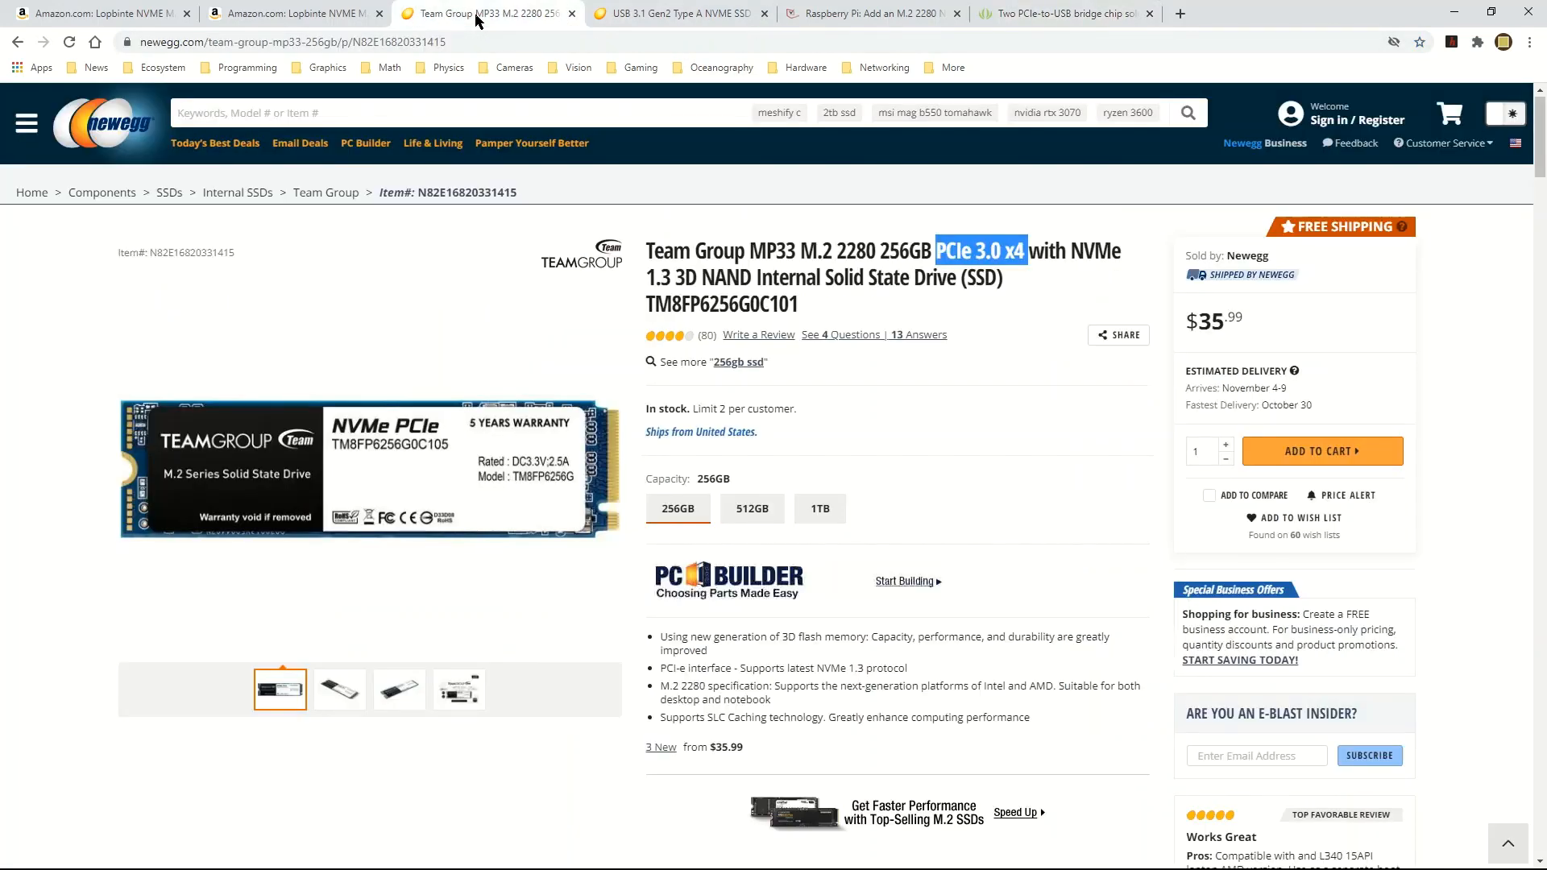
pyautogui.click(675, 13)
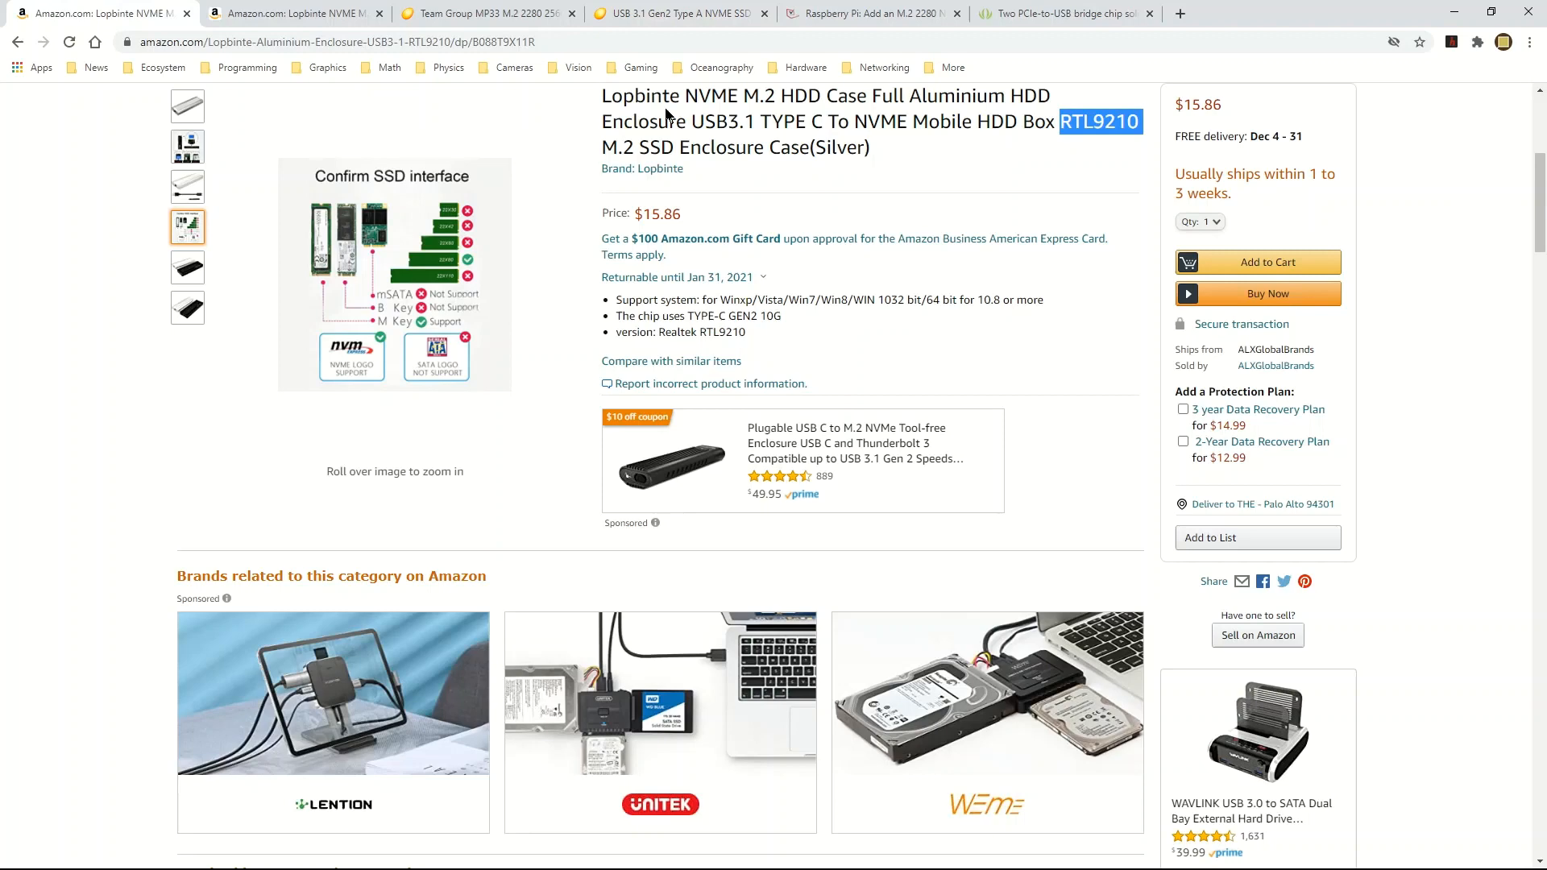
pyautogui.moveTo(824, 169)
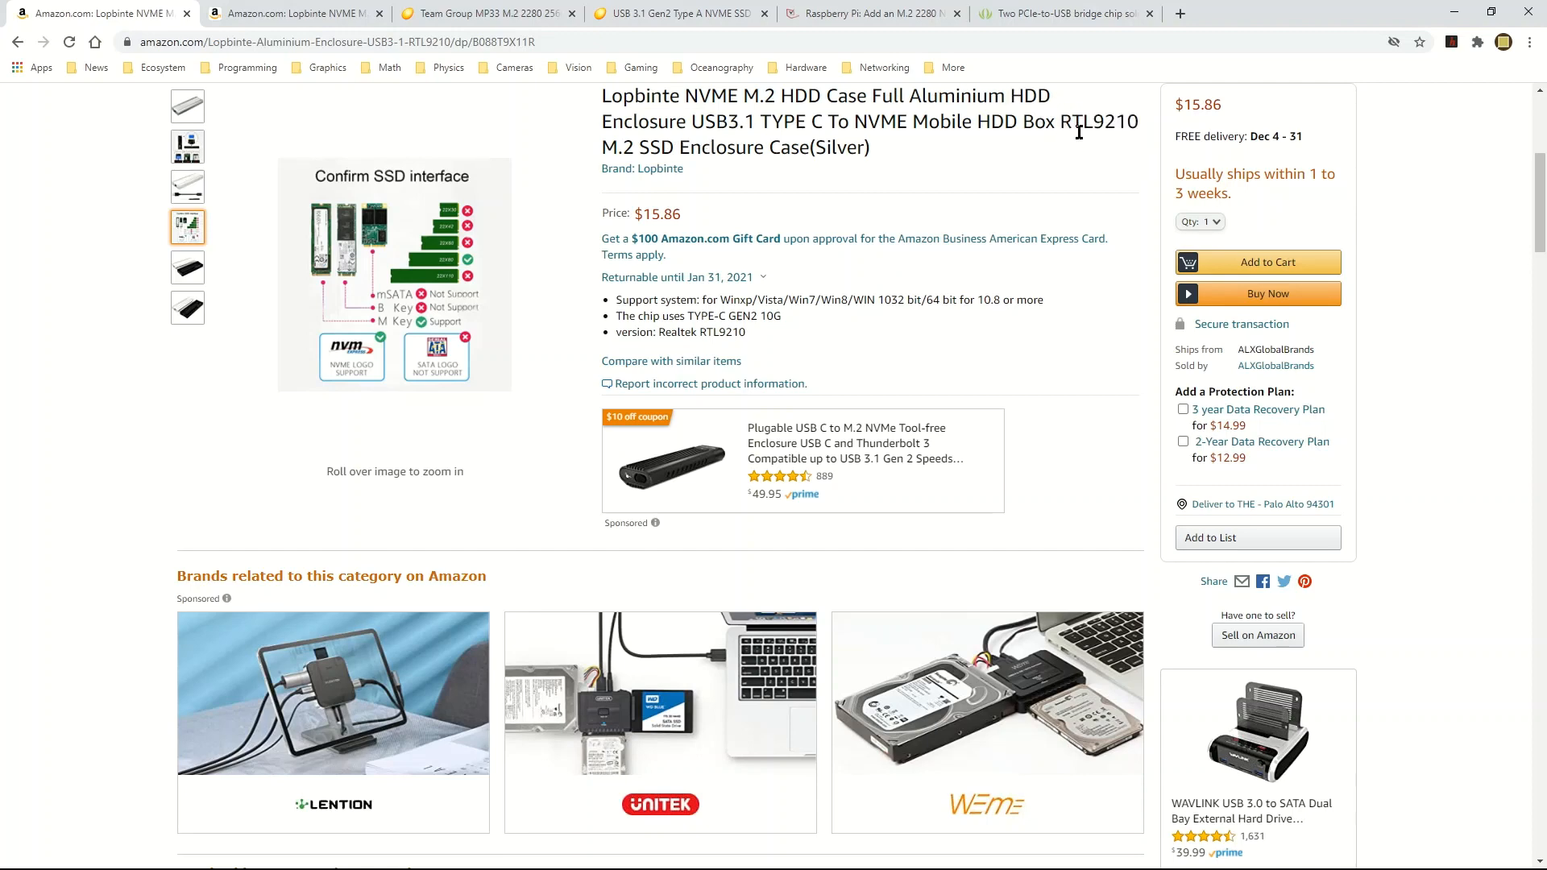
# Step: Highlight RTL9210 in the silver enclosure's title, then bring up the black variant's listing
pyautogui.doubleClick(1104, 121)
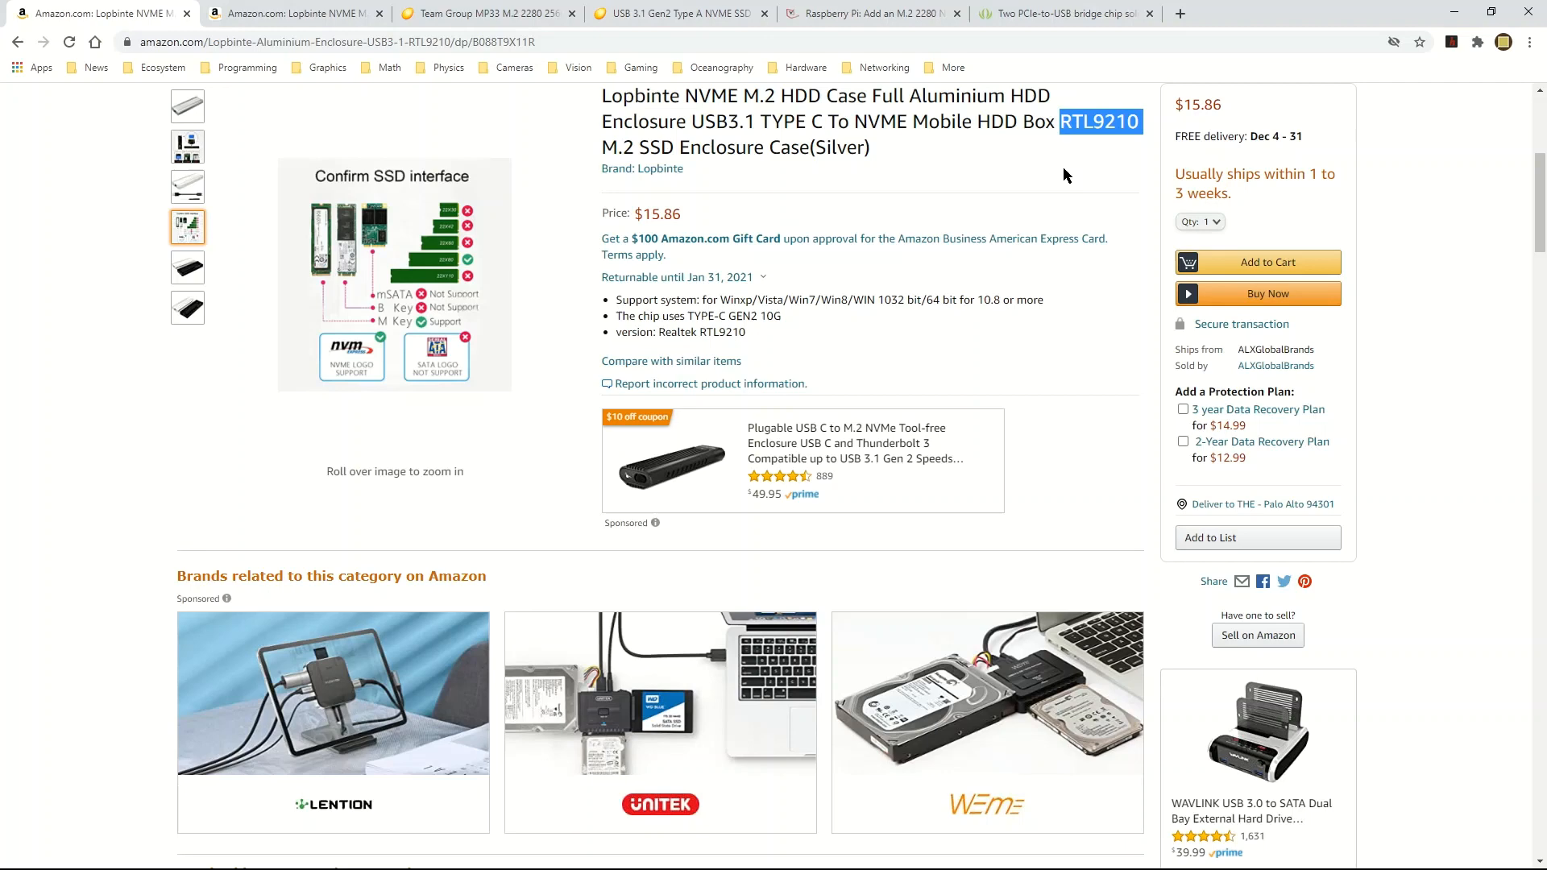
pyautogui.moveTo(1223, 124)
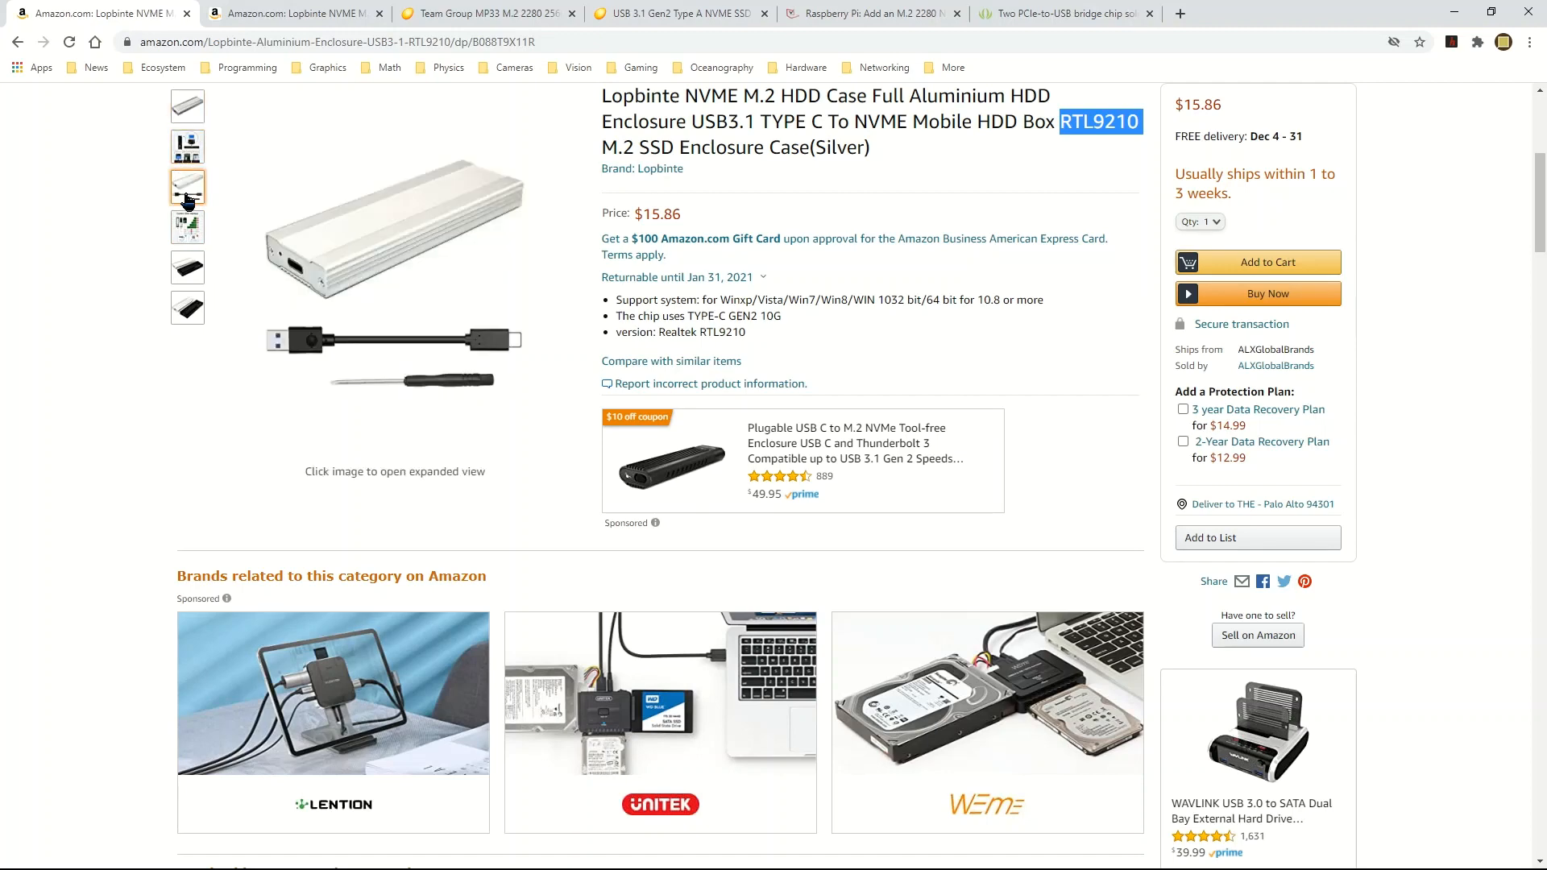
pyautogui.moveTo(203, 215)
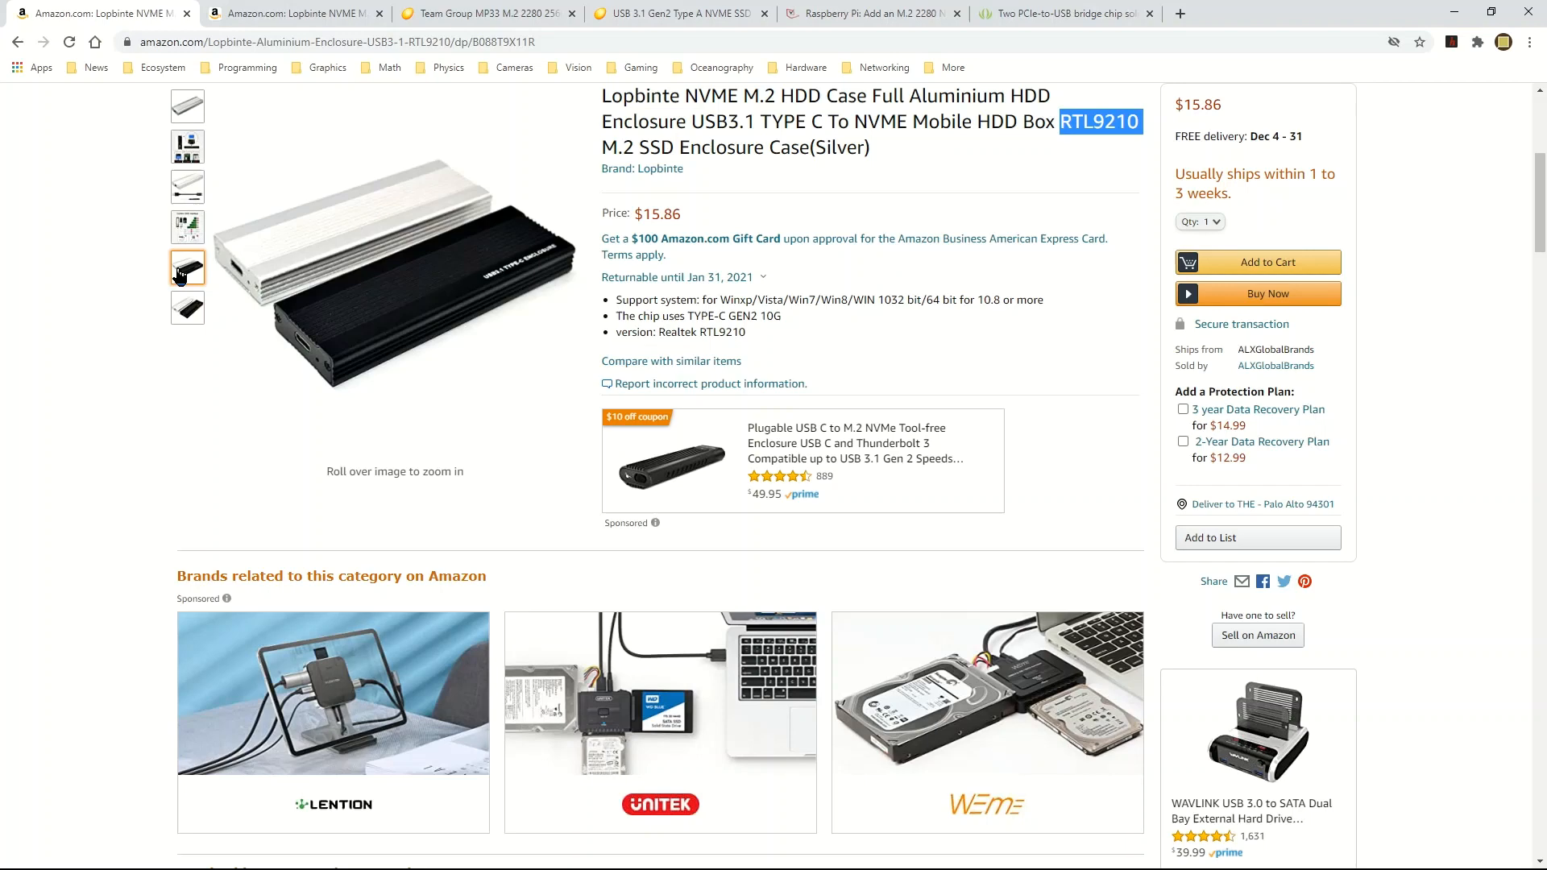
pyautogui.click(187, 107)
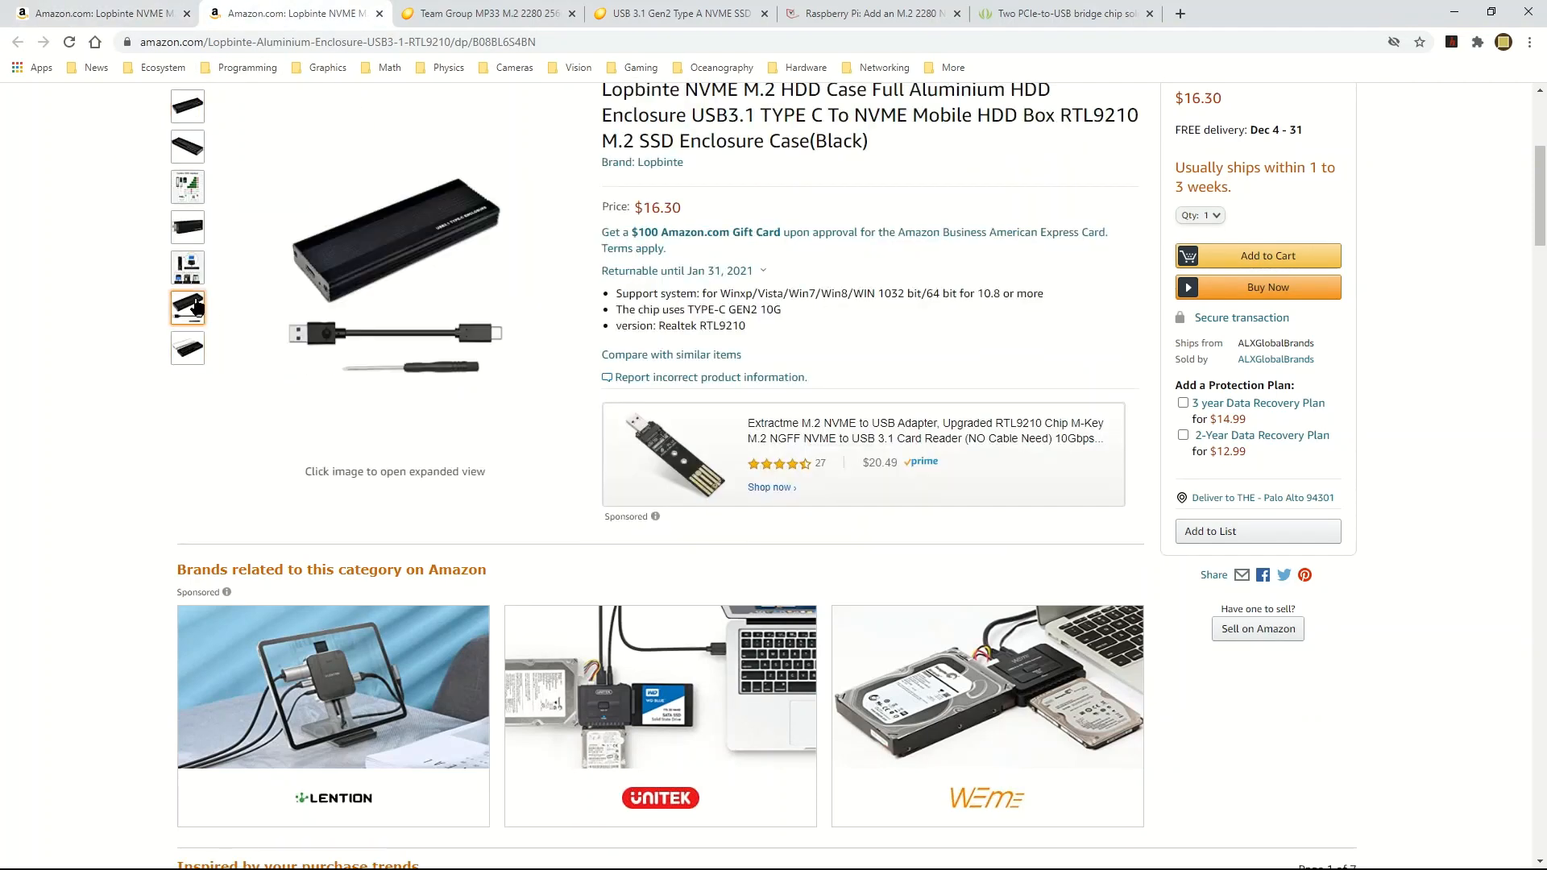
# Step: View the black enclosure's photos and SSD interface chart, highlighting the Realtek RTL9210 version
pyautogui.click(187, 146)
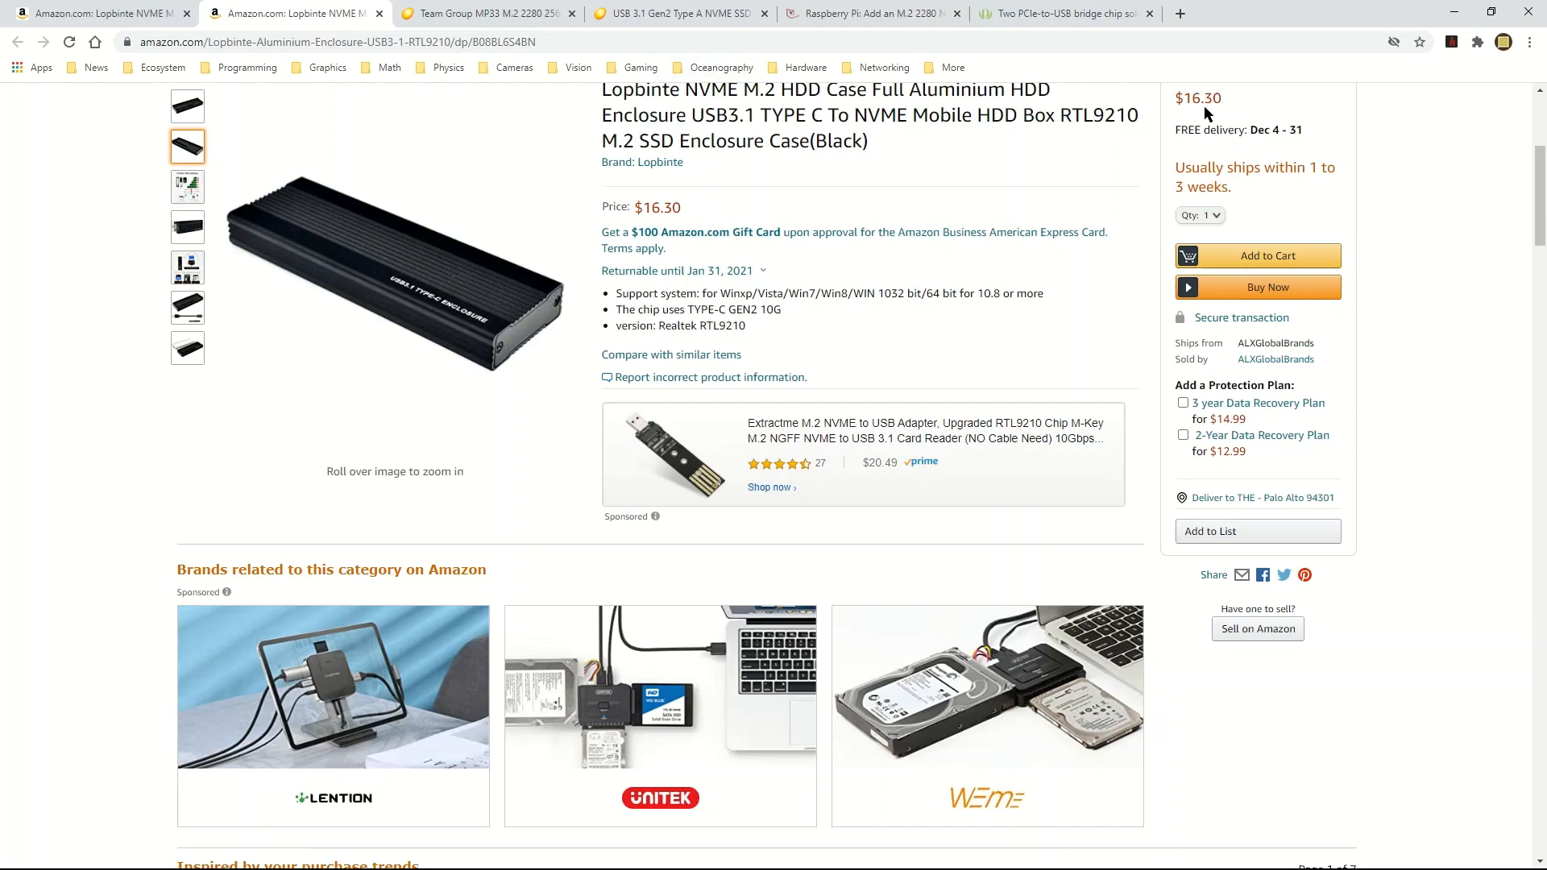
pyautogui.moveTo(1255, 186)
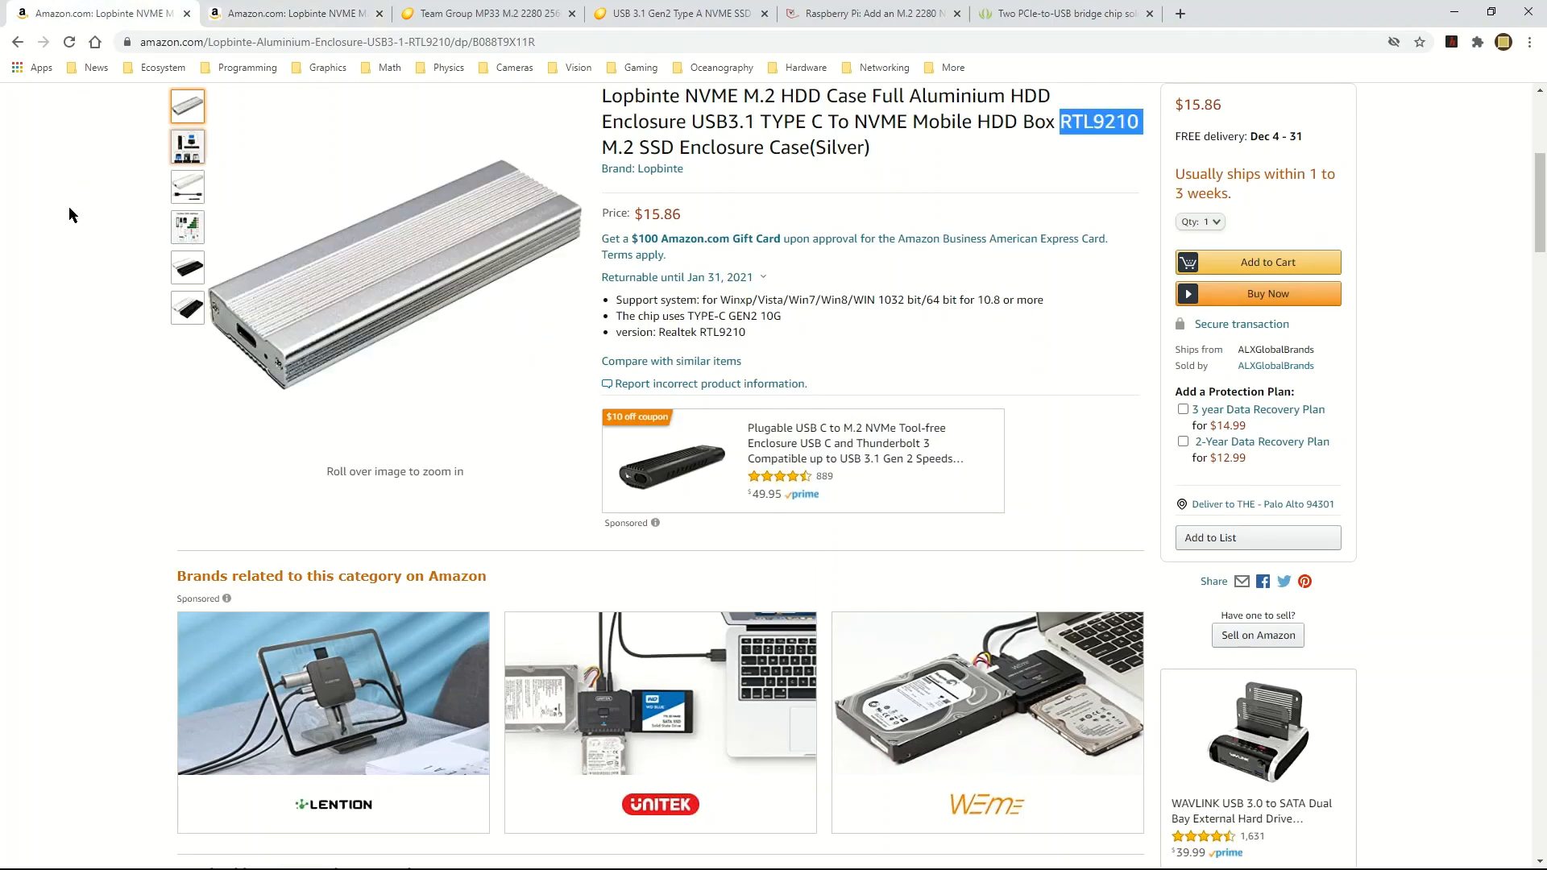
pyautogui.click(187, 225)
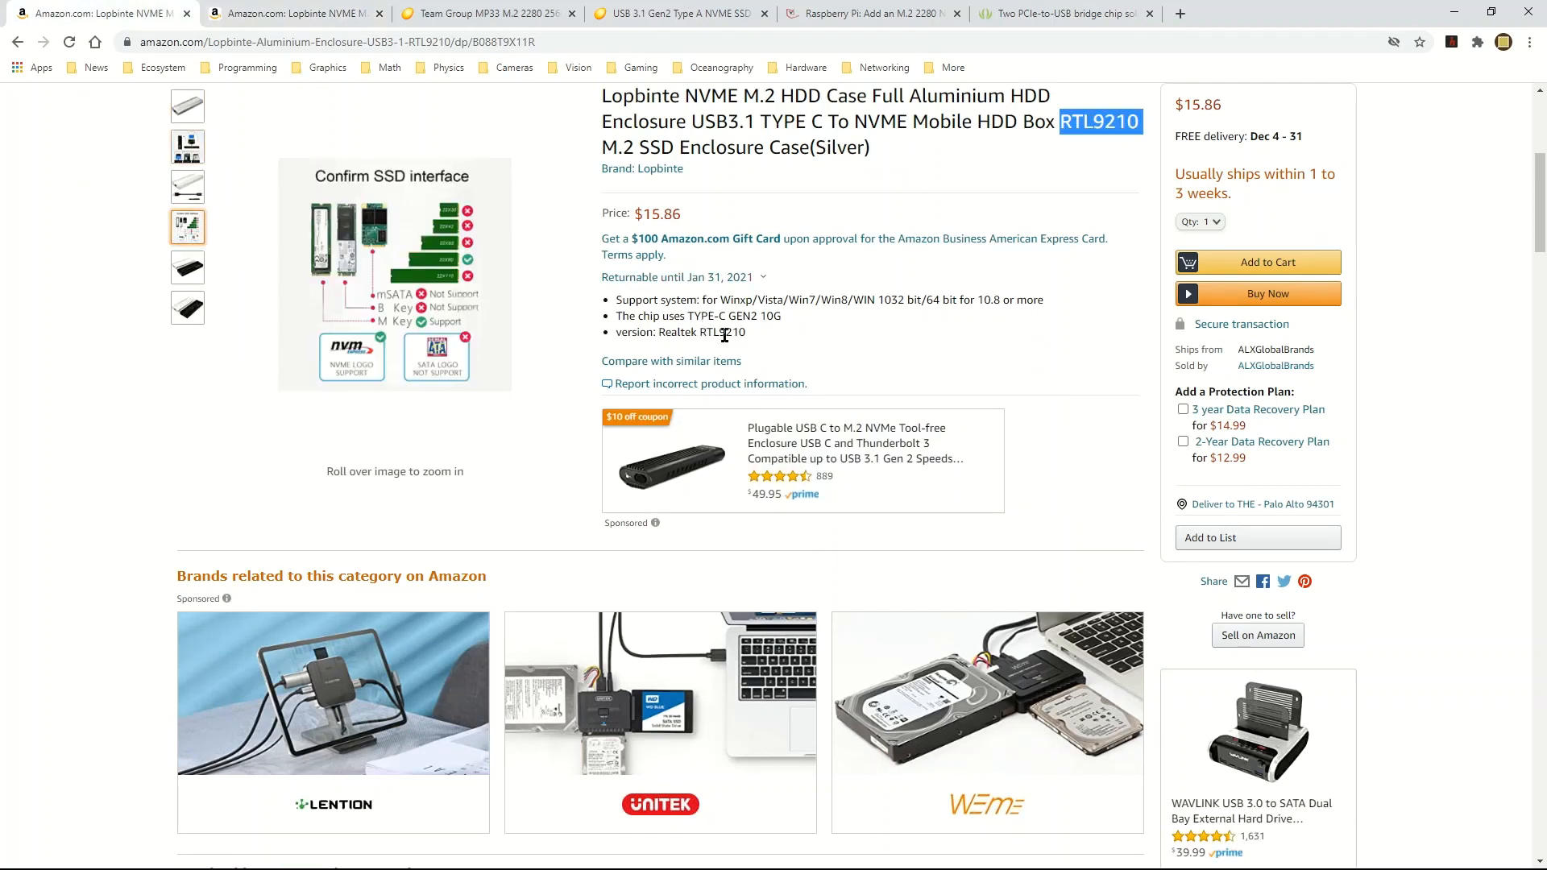
pyautogui.doubleClick(698, 332)
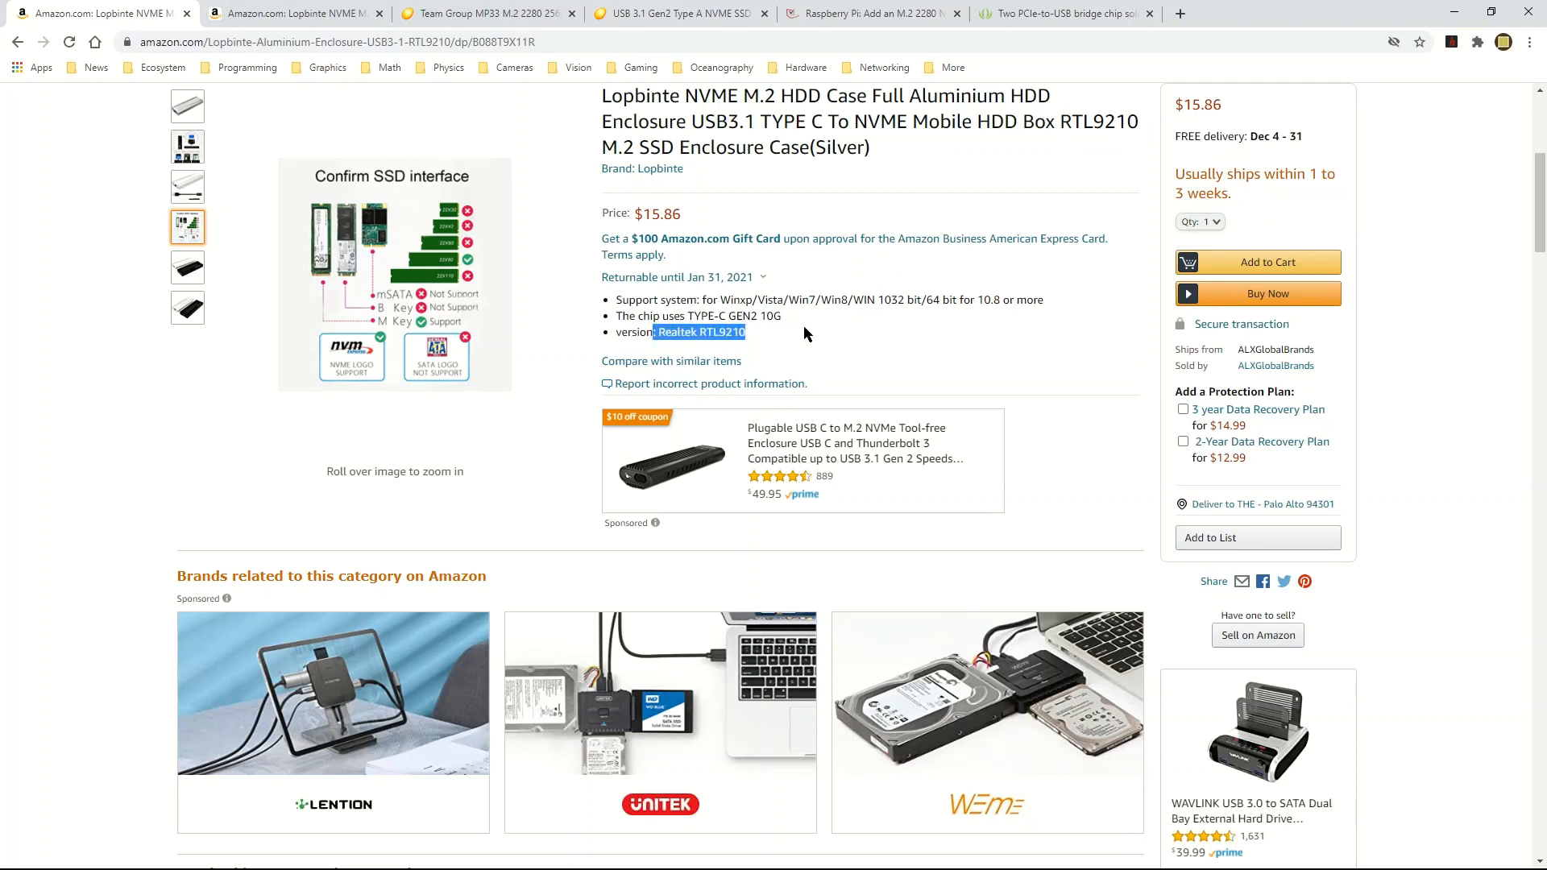
pyautogui.moveTo(811, 314)
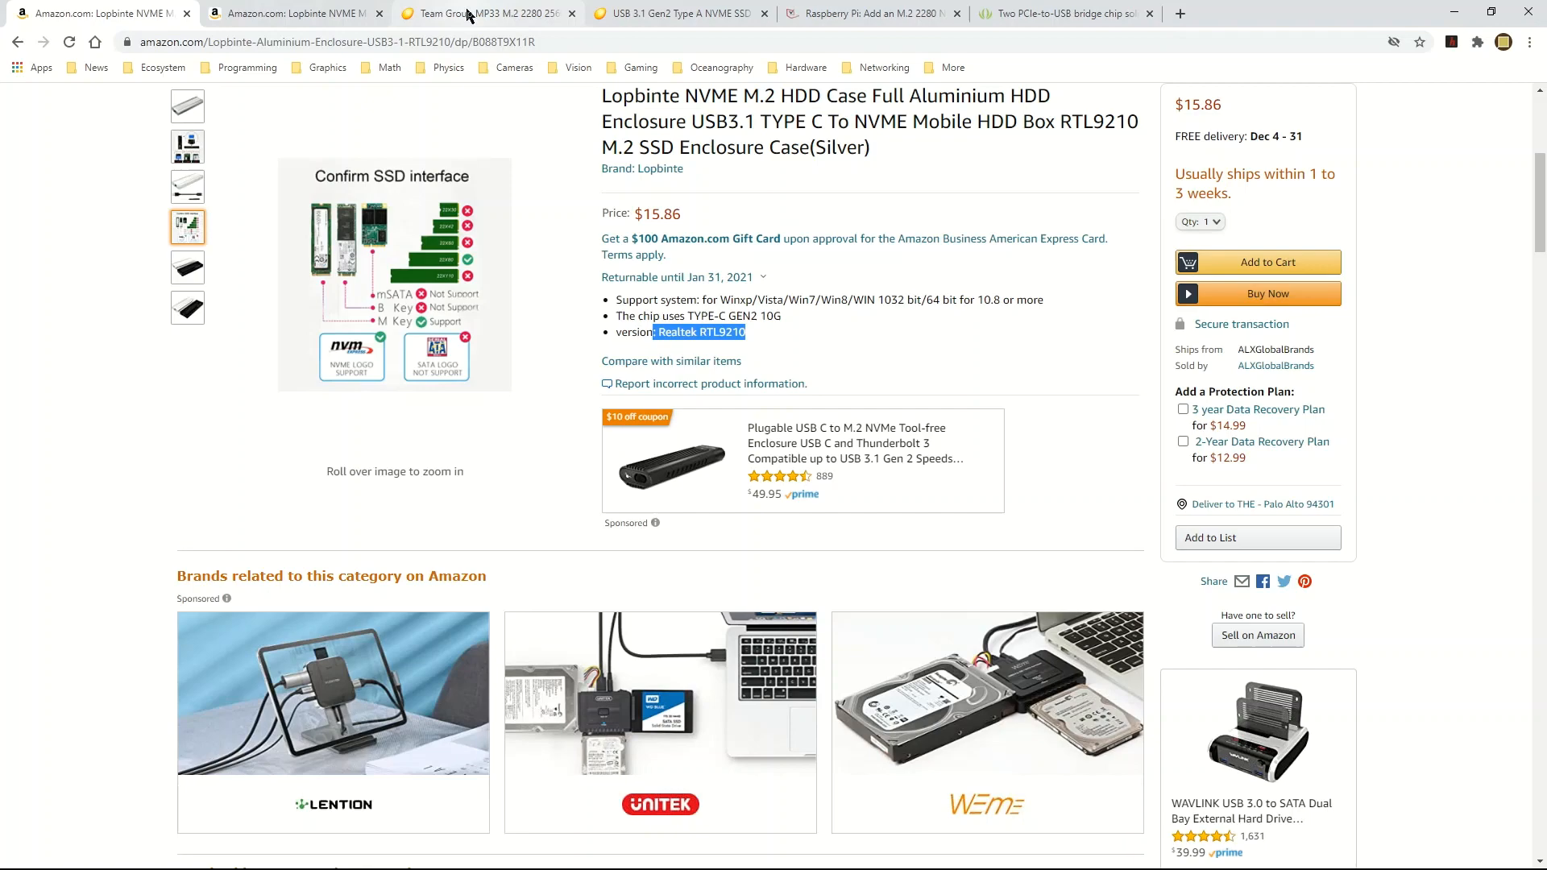
# Step: Check the Team Group MP33 drive page, then return to the silver Lopbinte enclosure listing
pyautogui.click(483, 13)
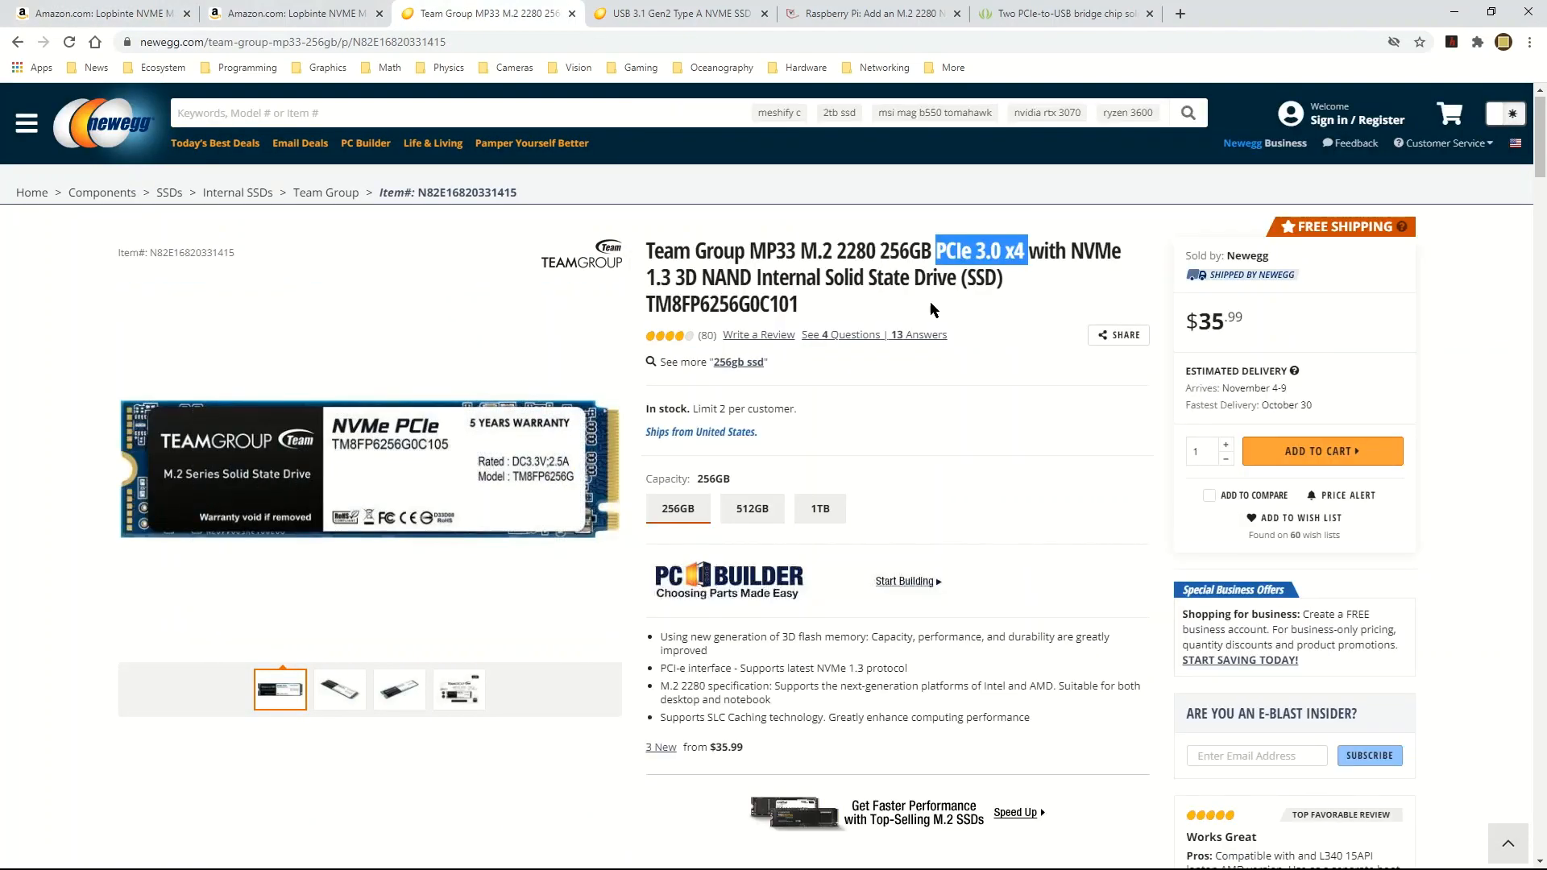
pyautogui.moveTo(385, 237)
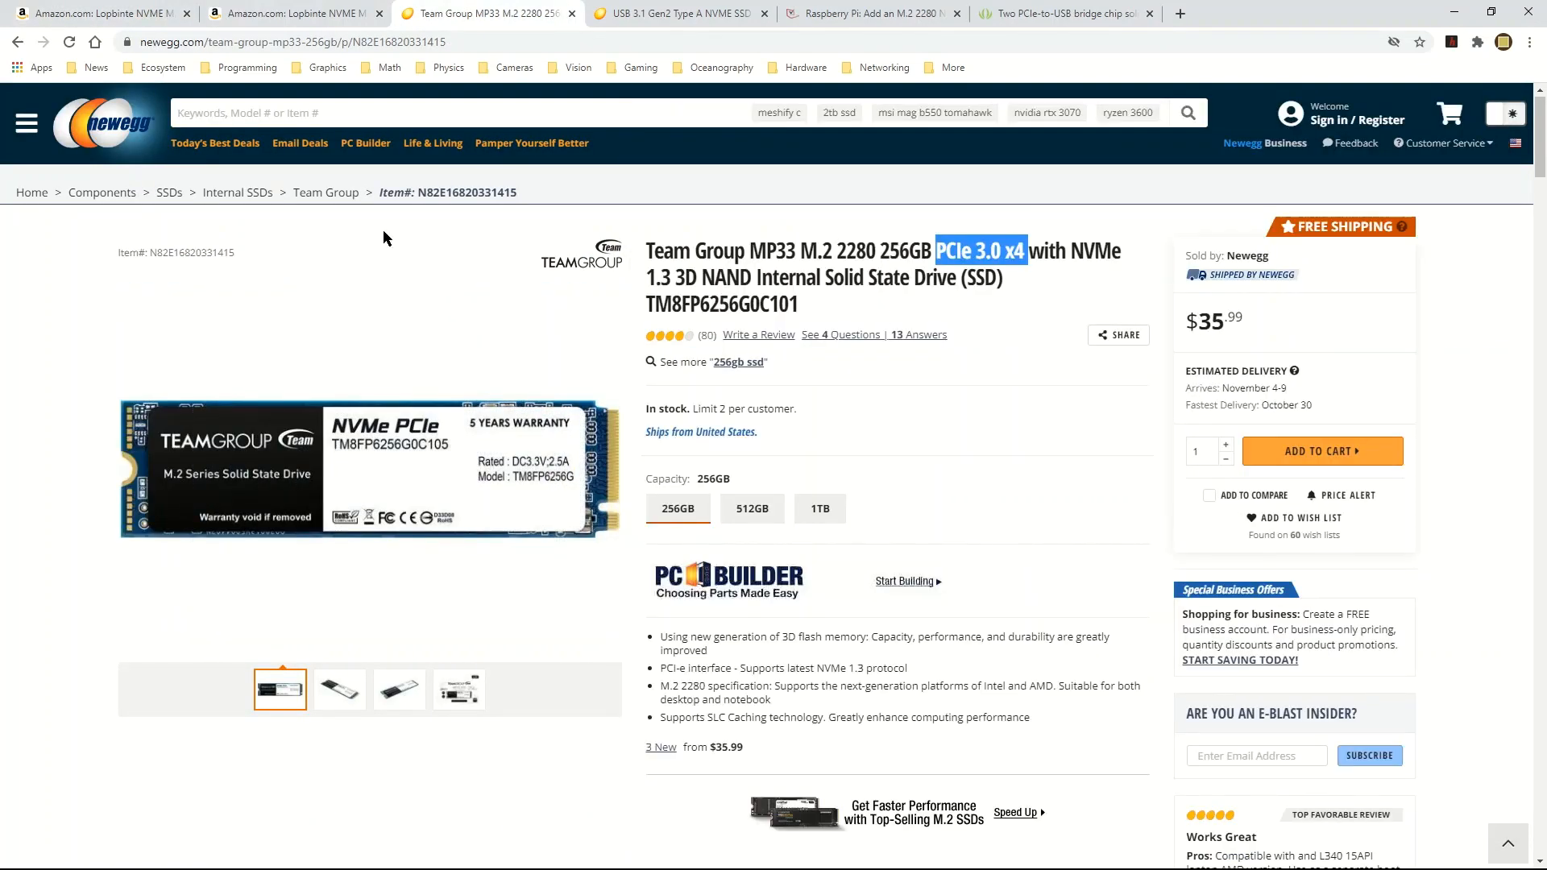
pyautogui.click(99, 13)
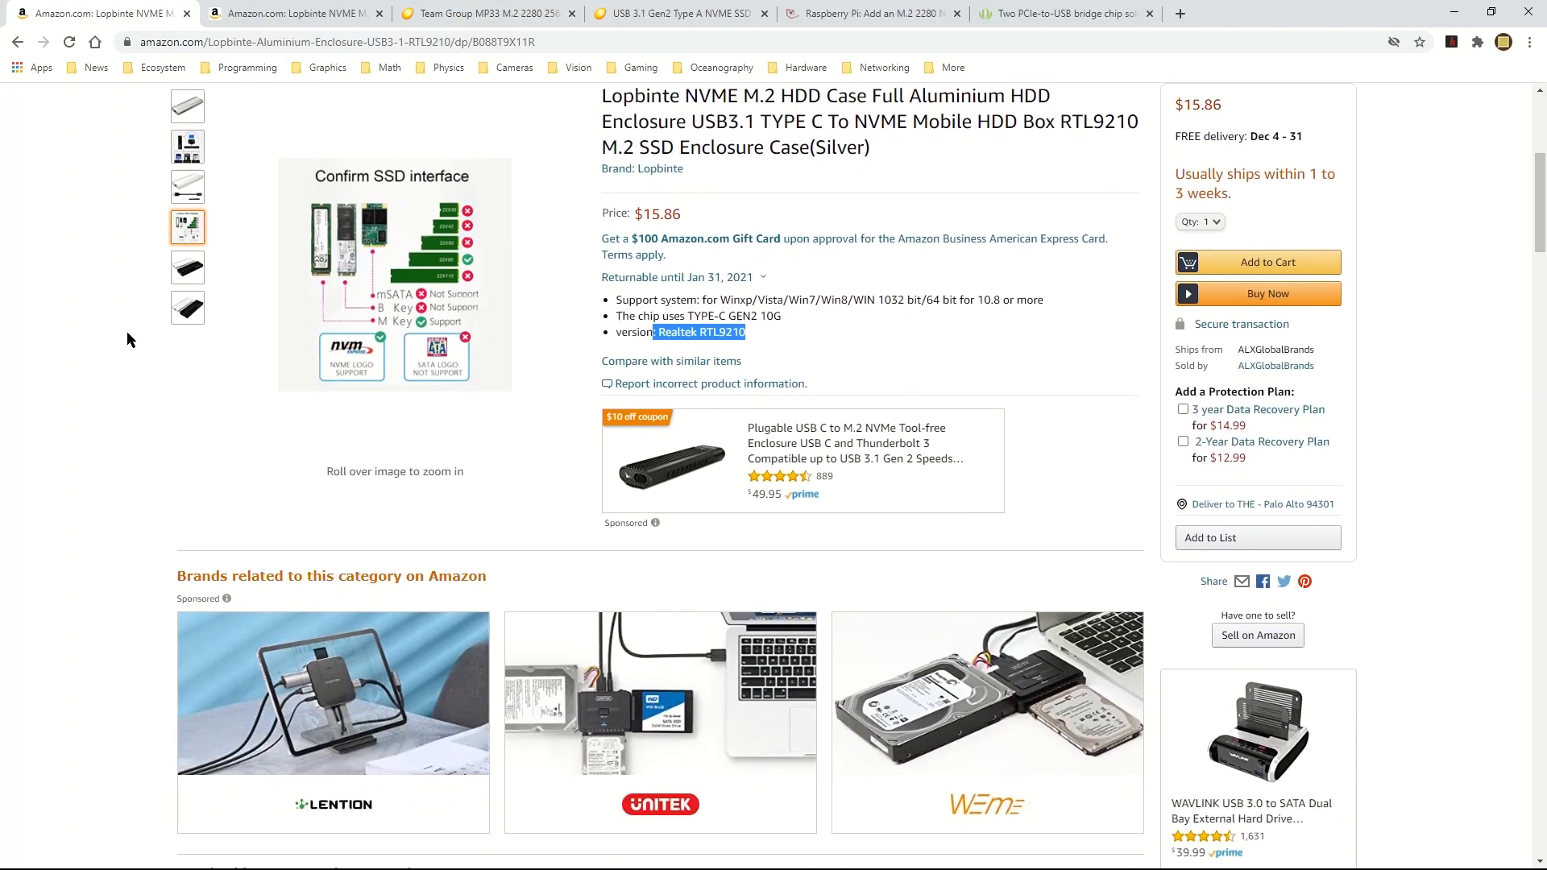
pyautogui.click(187, 107)
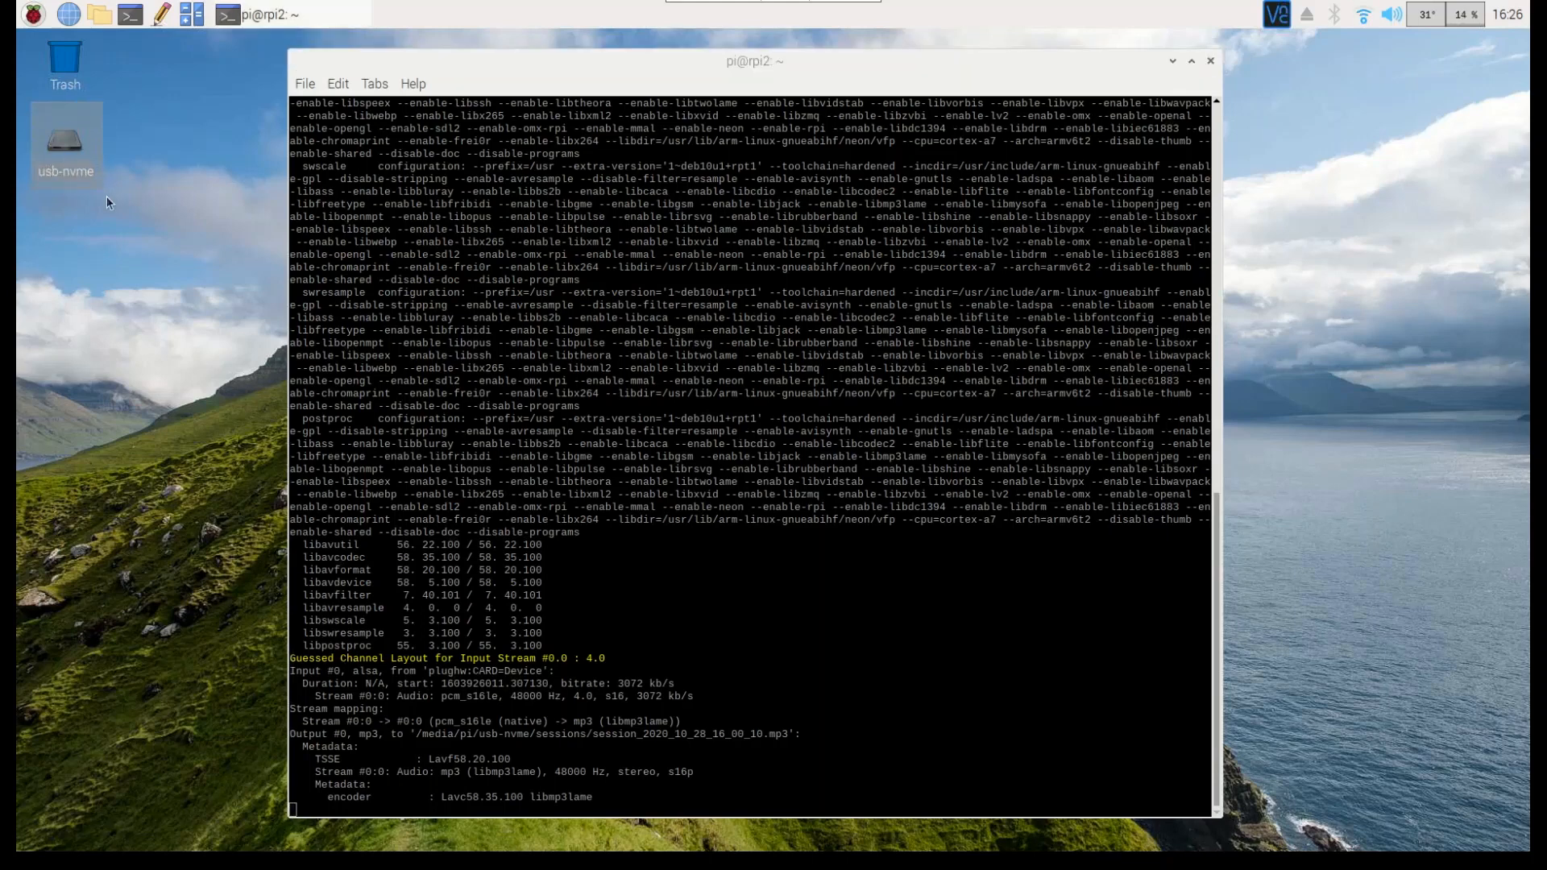
pyautogui.moveTo(64, 153)
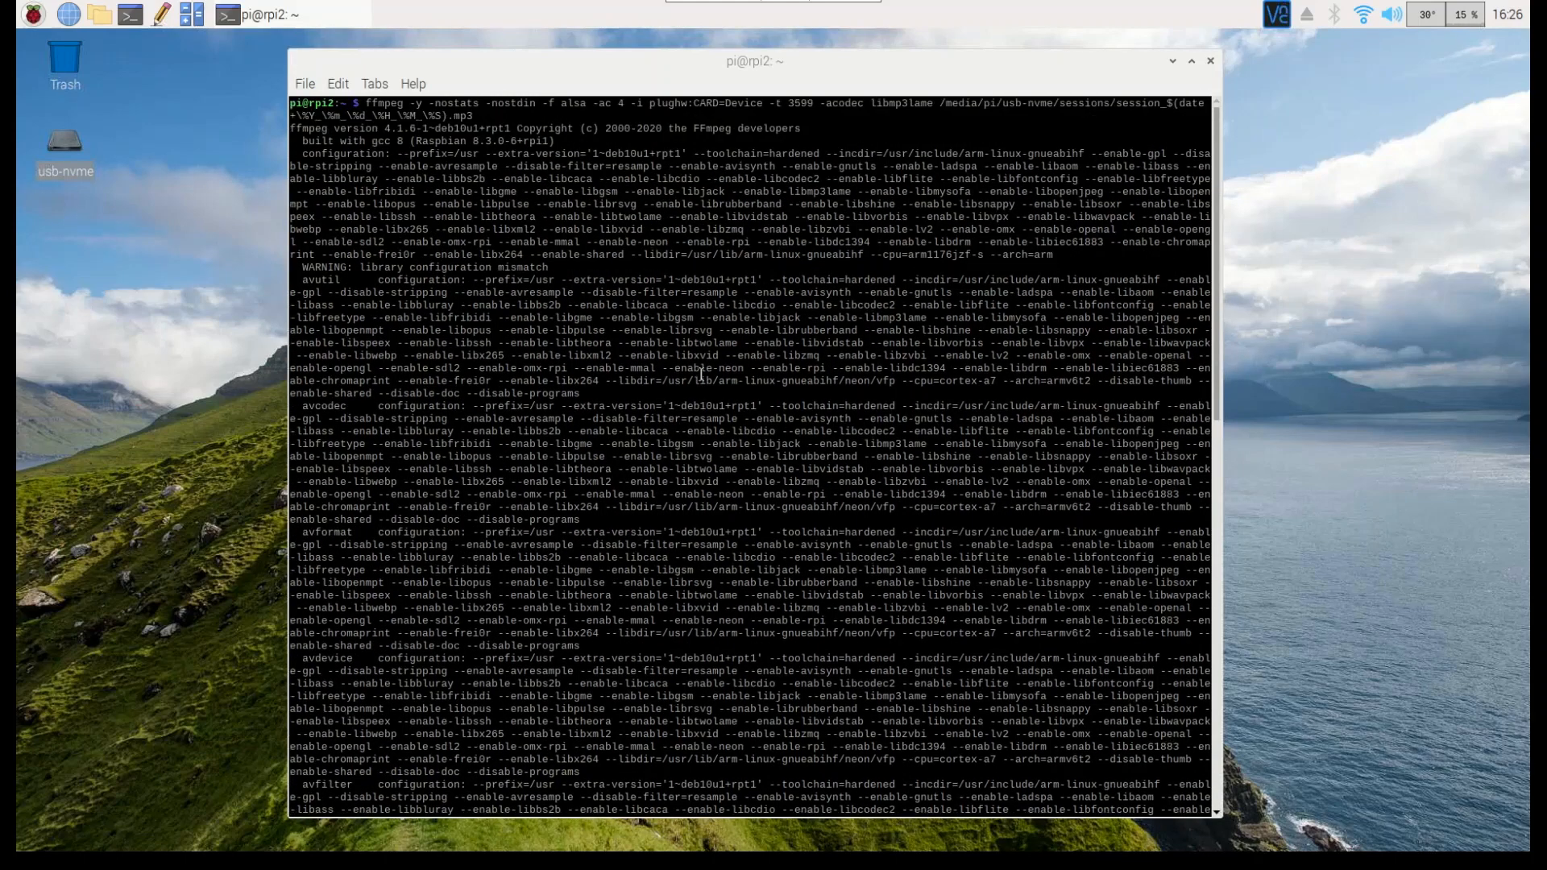
# Step: Select the ffmpeg command recording four-channel ALSA audio to a dated MP3 on /media/pi/usb-nvme/sessions
pyautogui.doubleClick(384, 103)
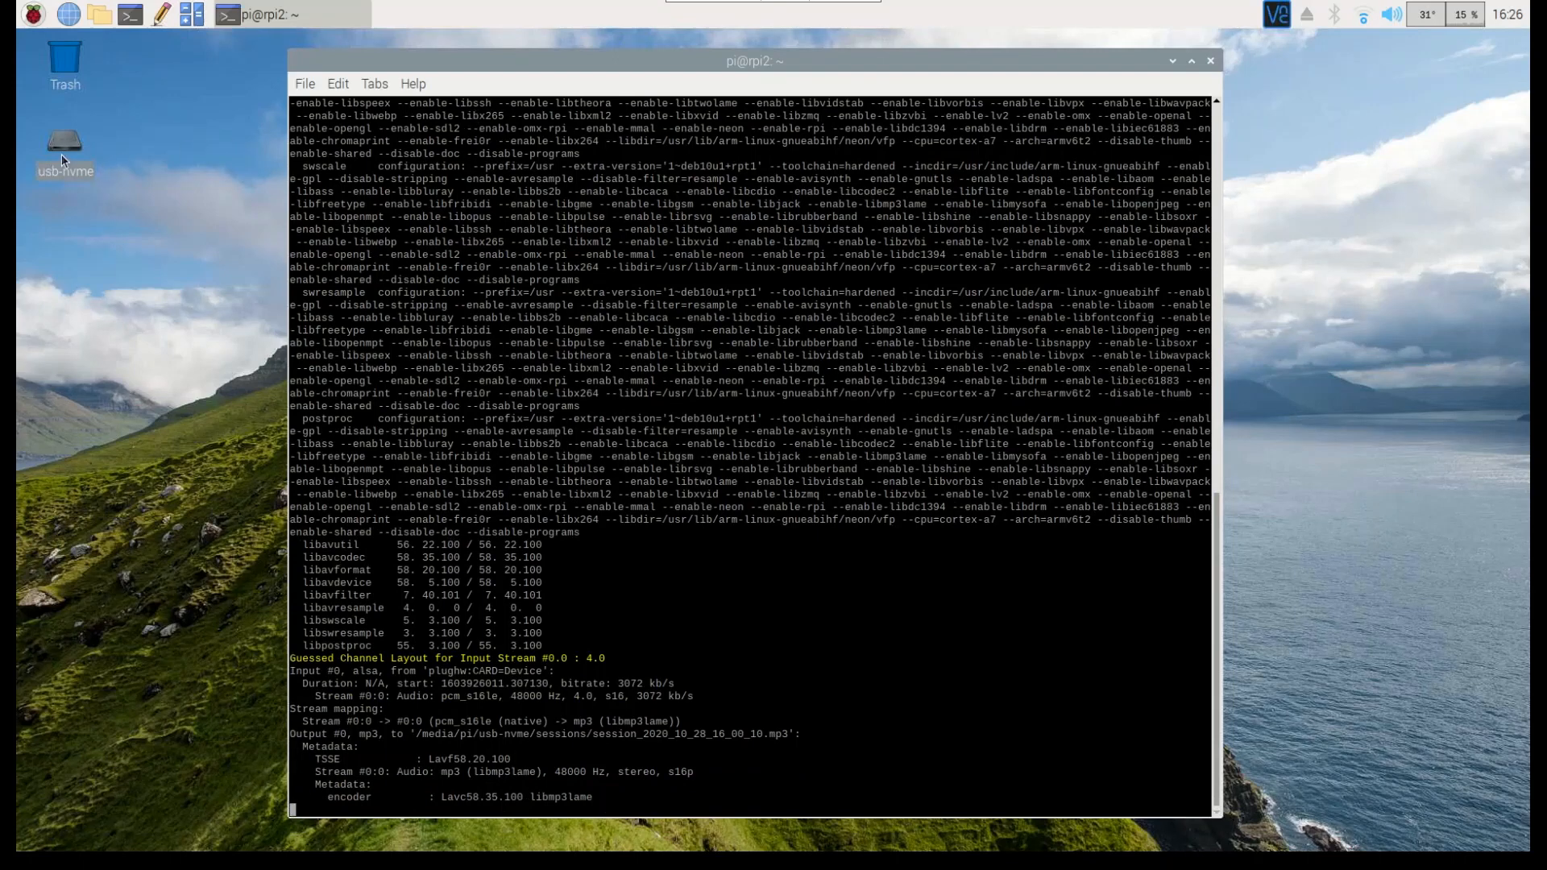
# Step: Browse the usb-nvme drive's sessions folder in PCManFM to see the recorded MP3 files
pyautogui.doubleClick(64, 145)
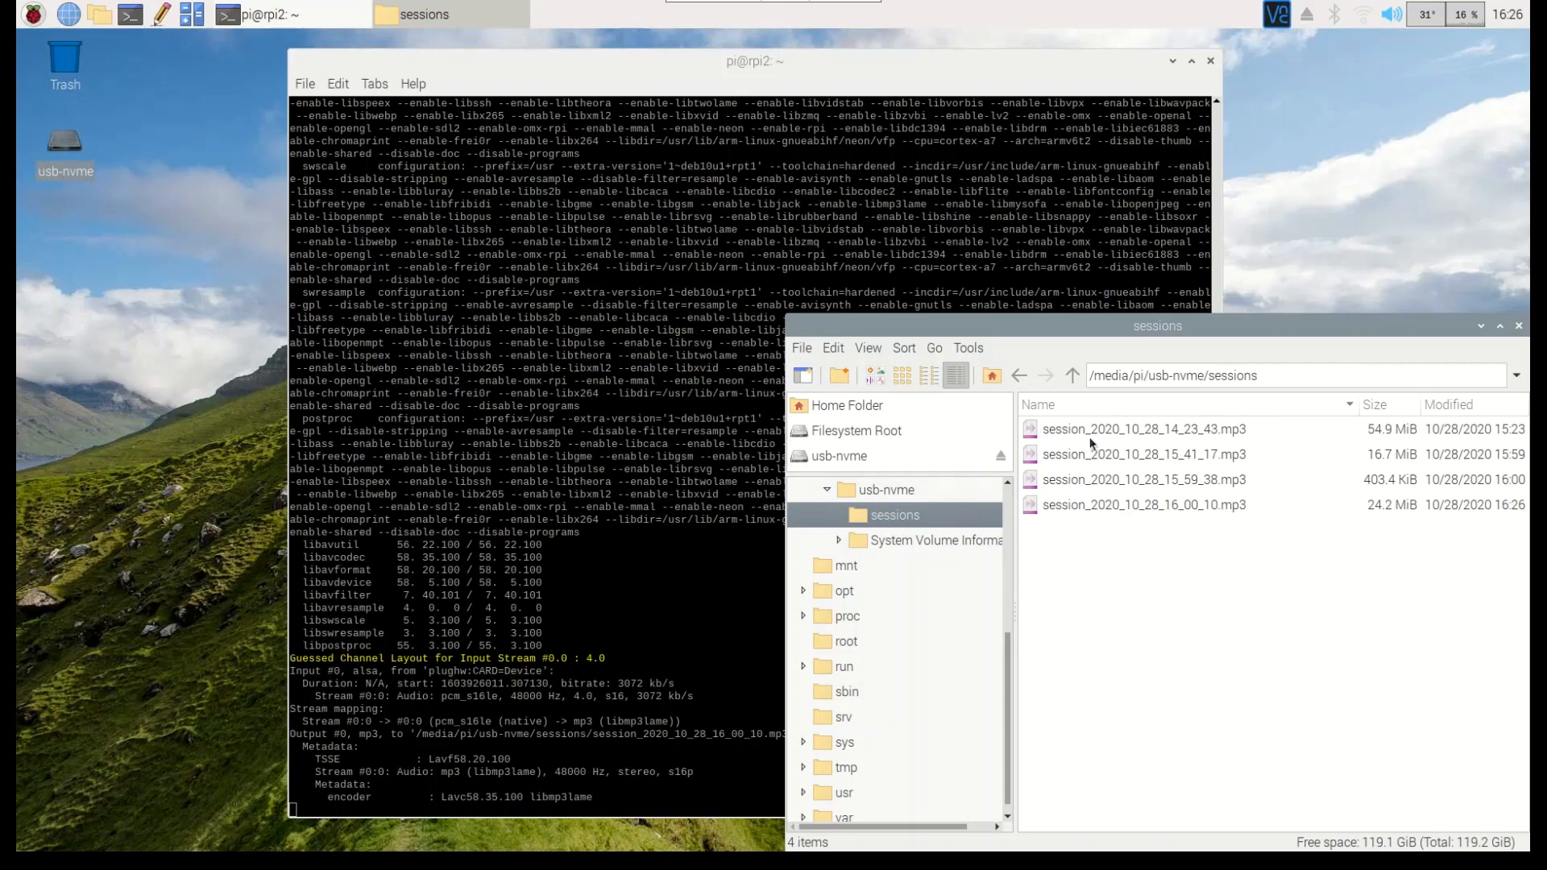
pyautogui.click(1144, 428)
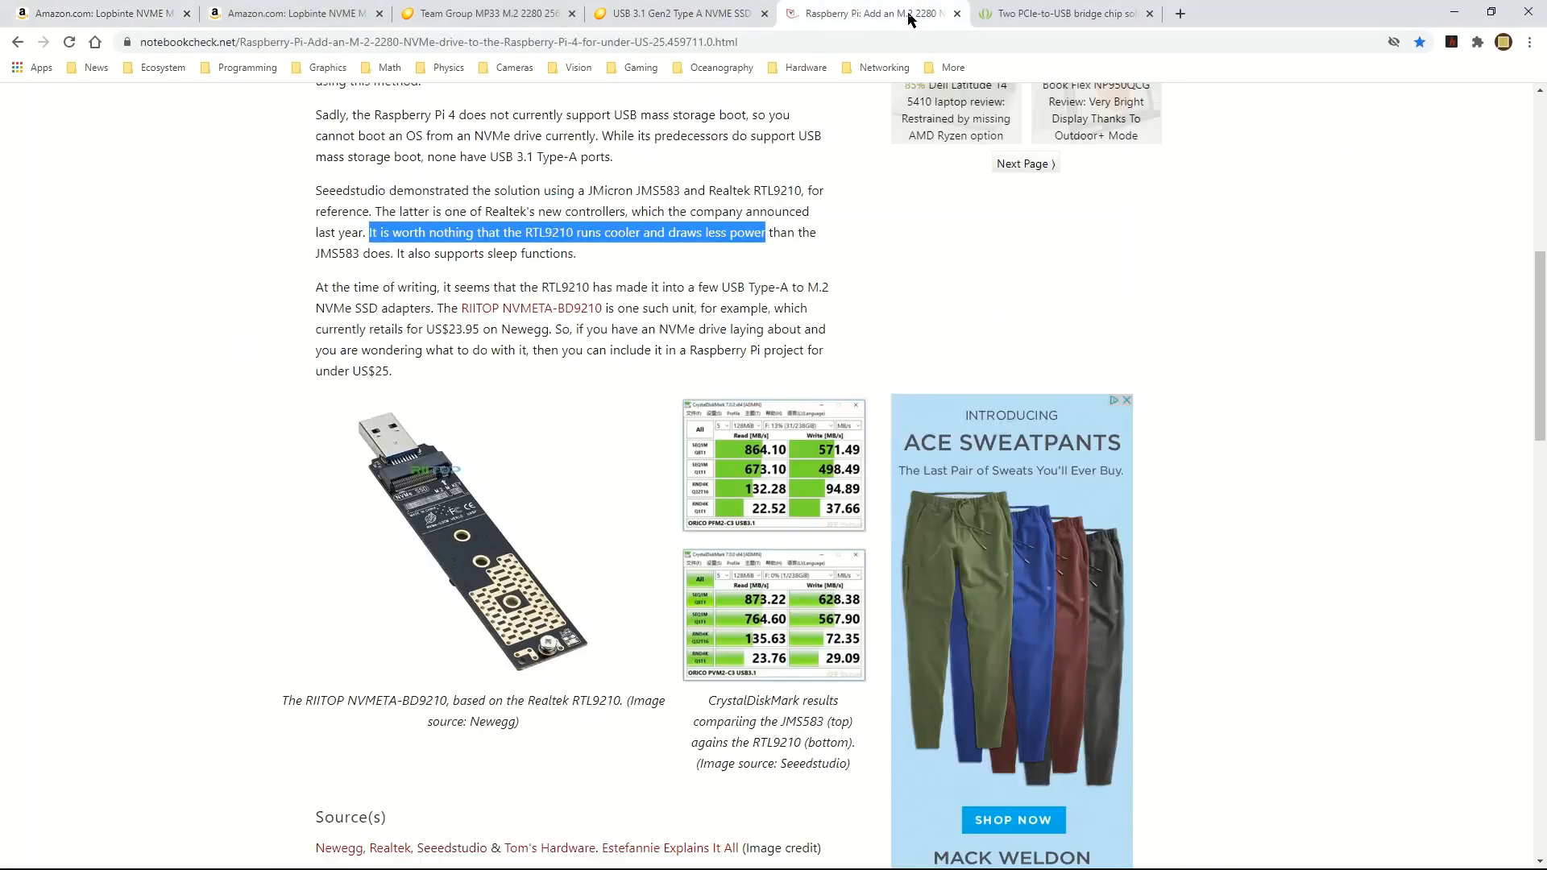
# Step: Revisit the Seeed Studio and Notebookcheck articles, then return to the silver Lopbinte enclosure listing
pyautogui.click(1061, 13)
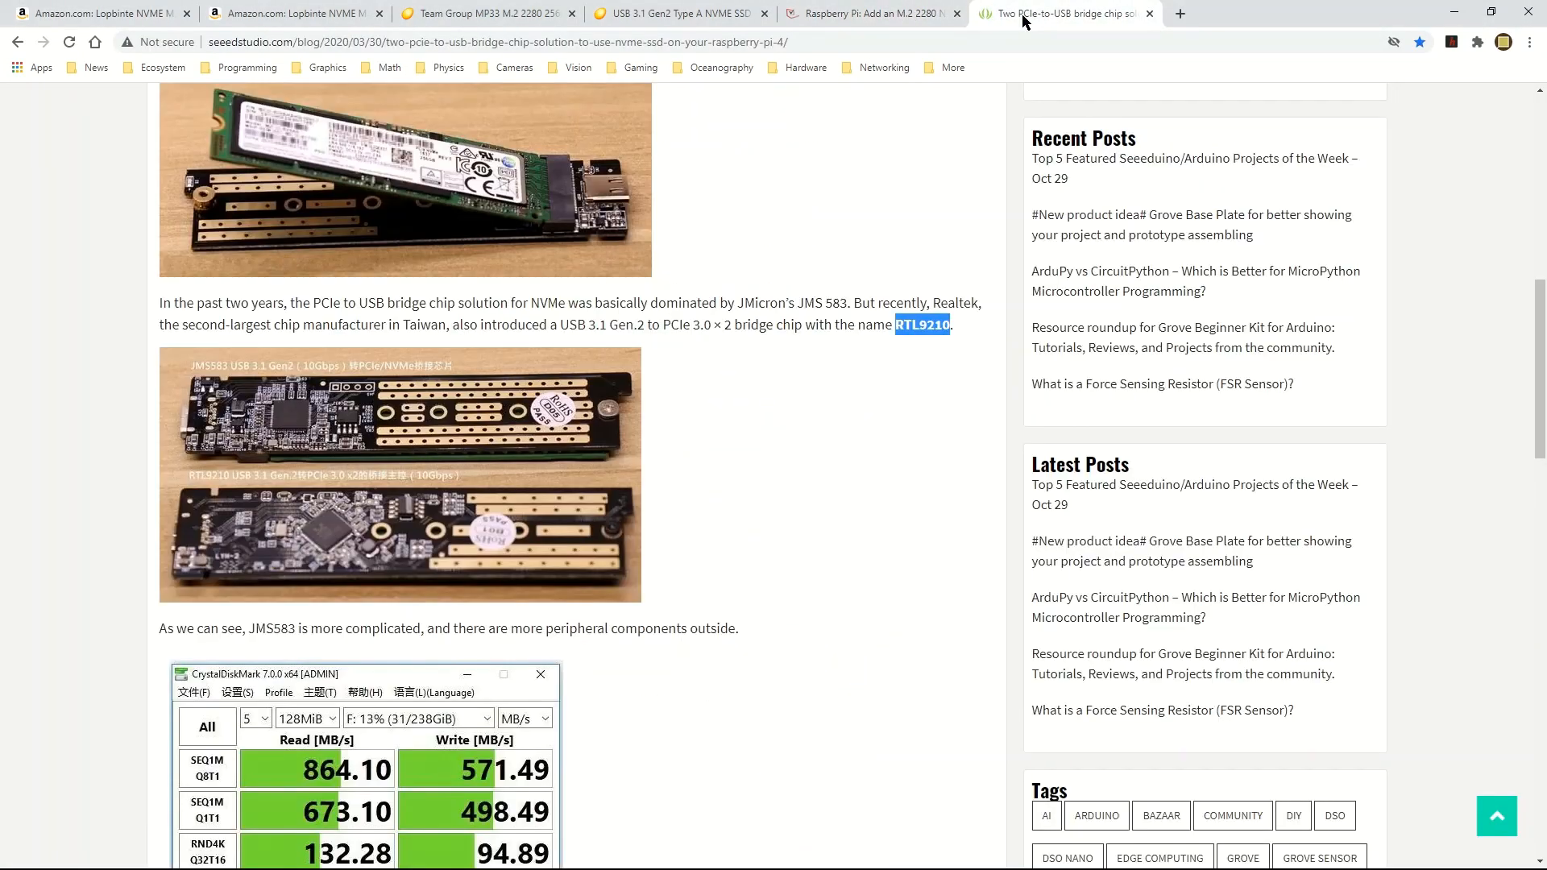
pyautogui.click(871, 13)
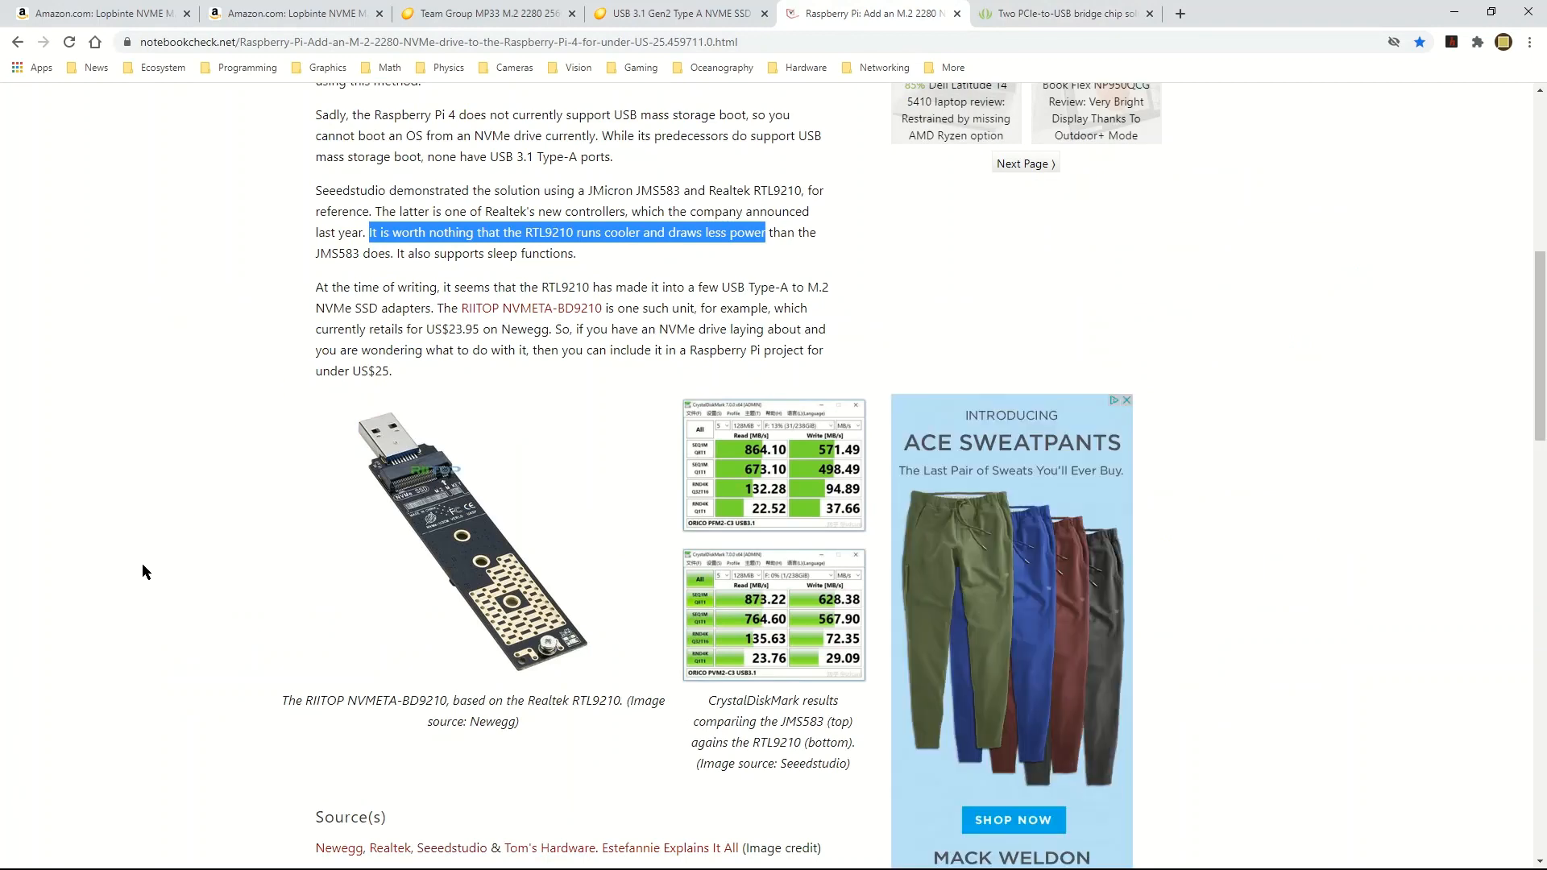
pyautogui.moveTo(723, 66)
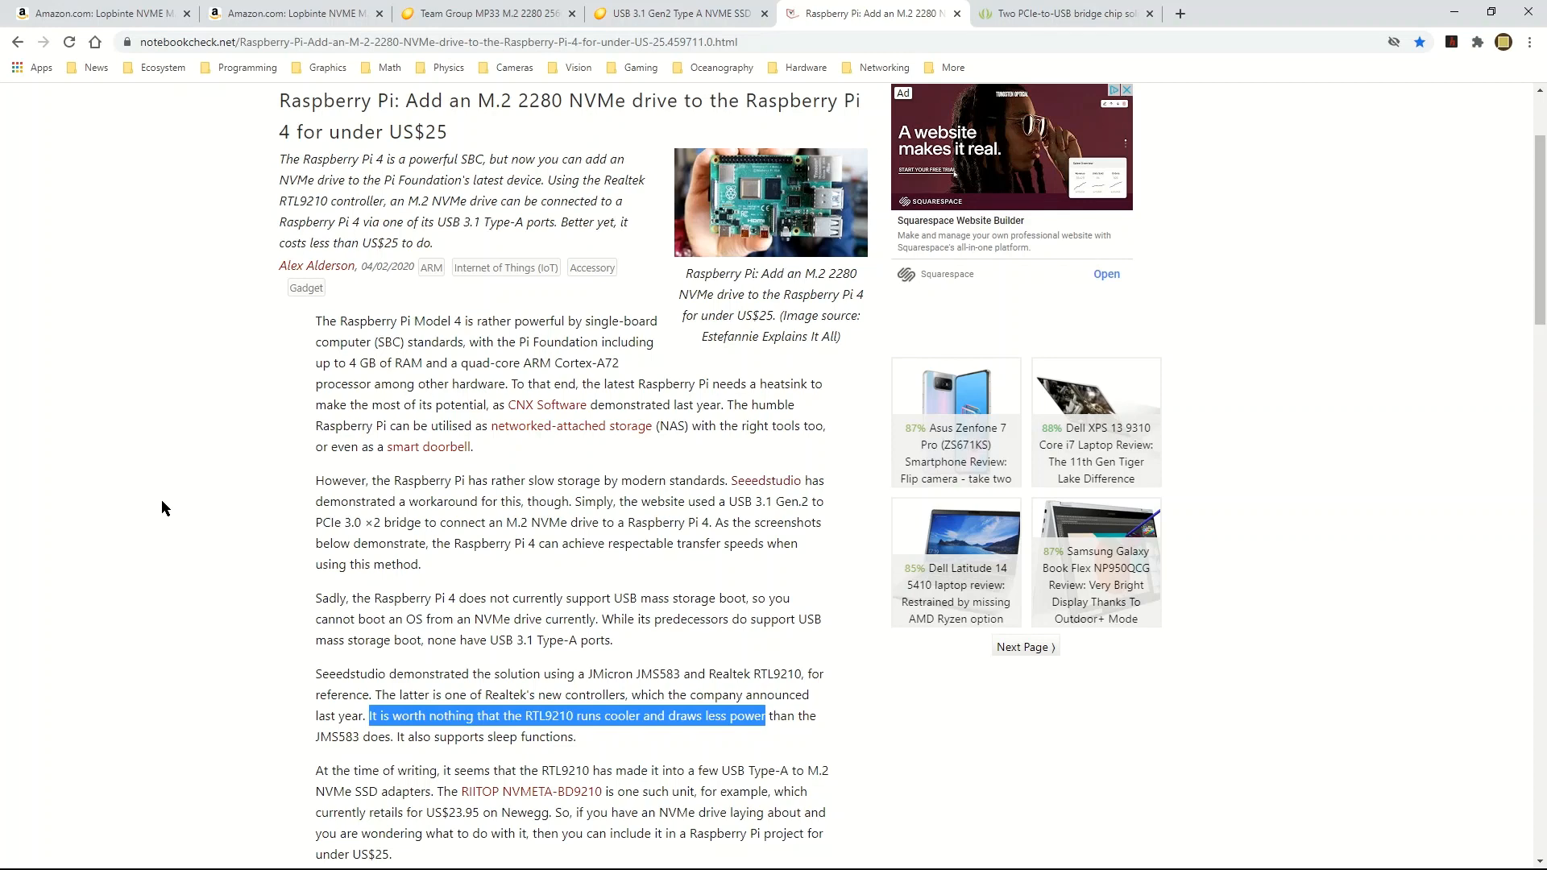
pyautogui.click(99, 13)
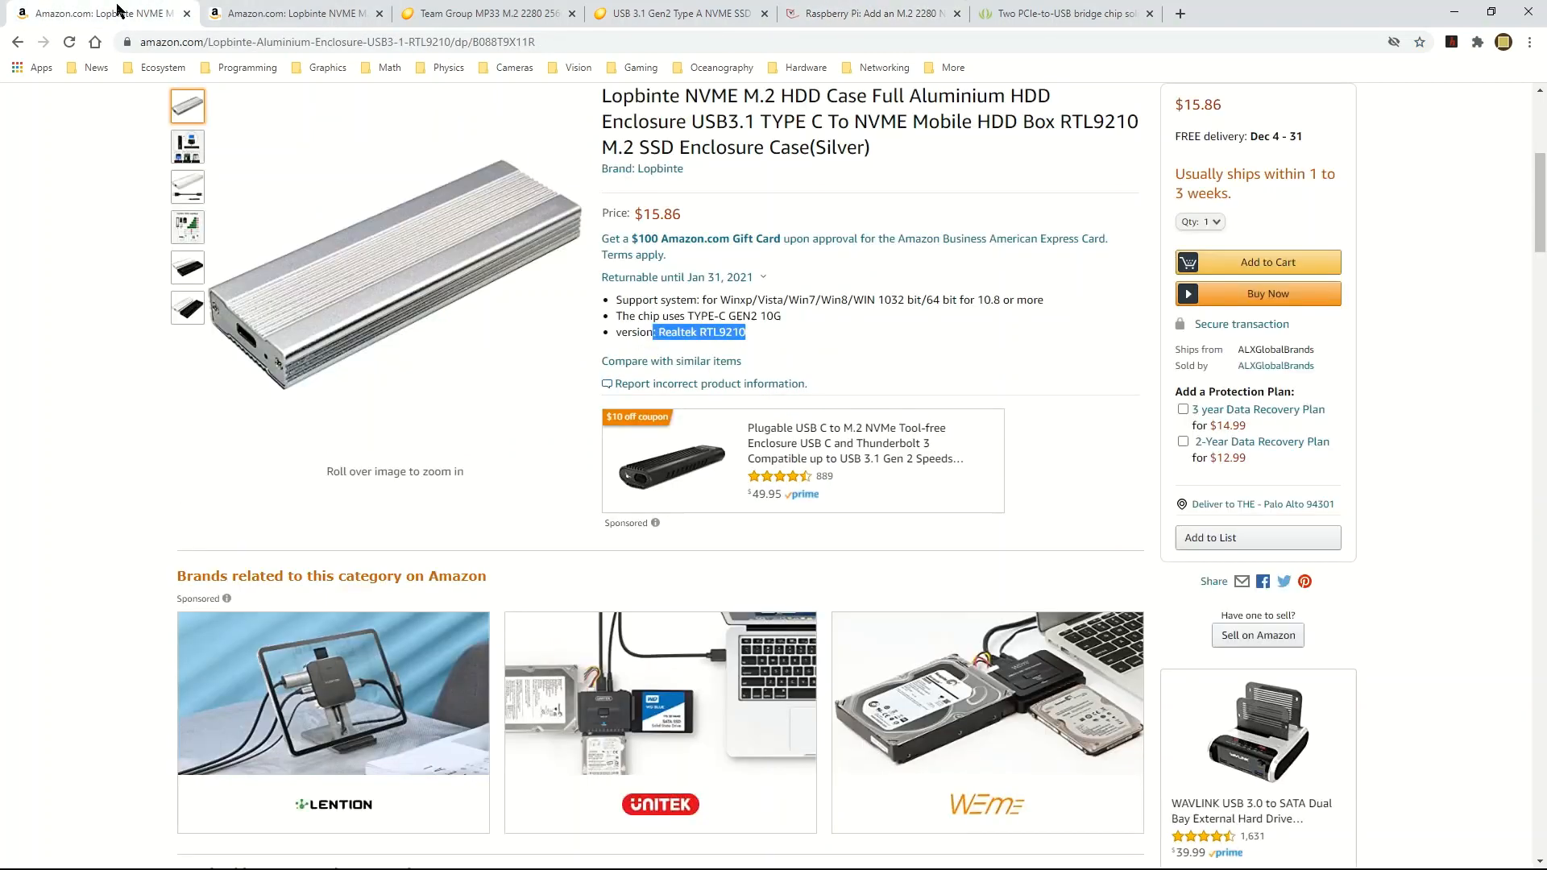
pyautogui.moveTo(209, 607)
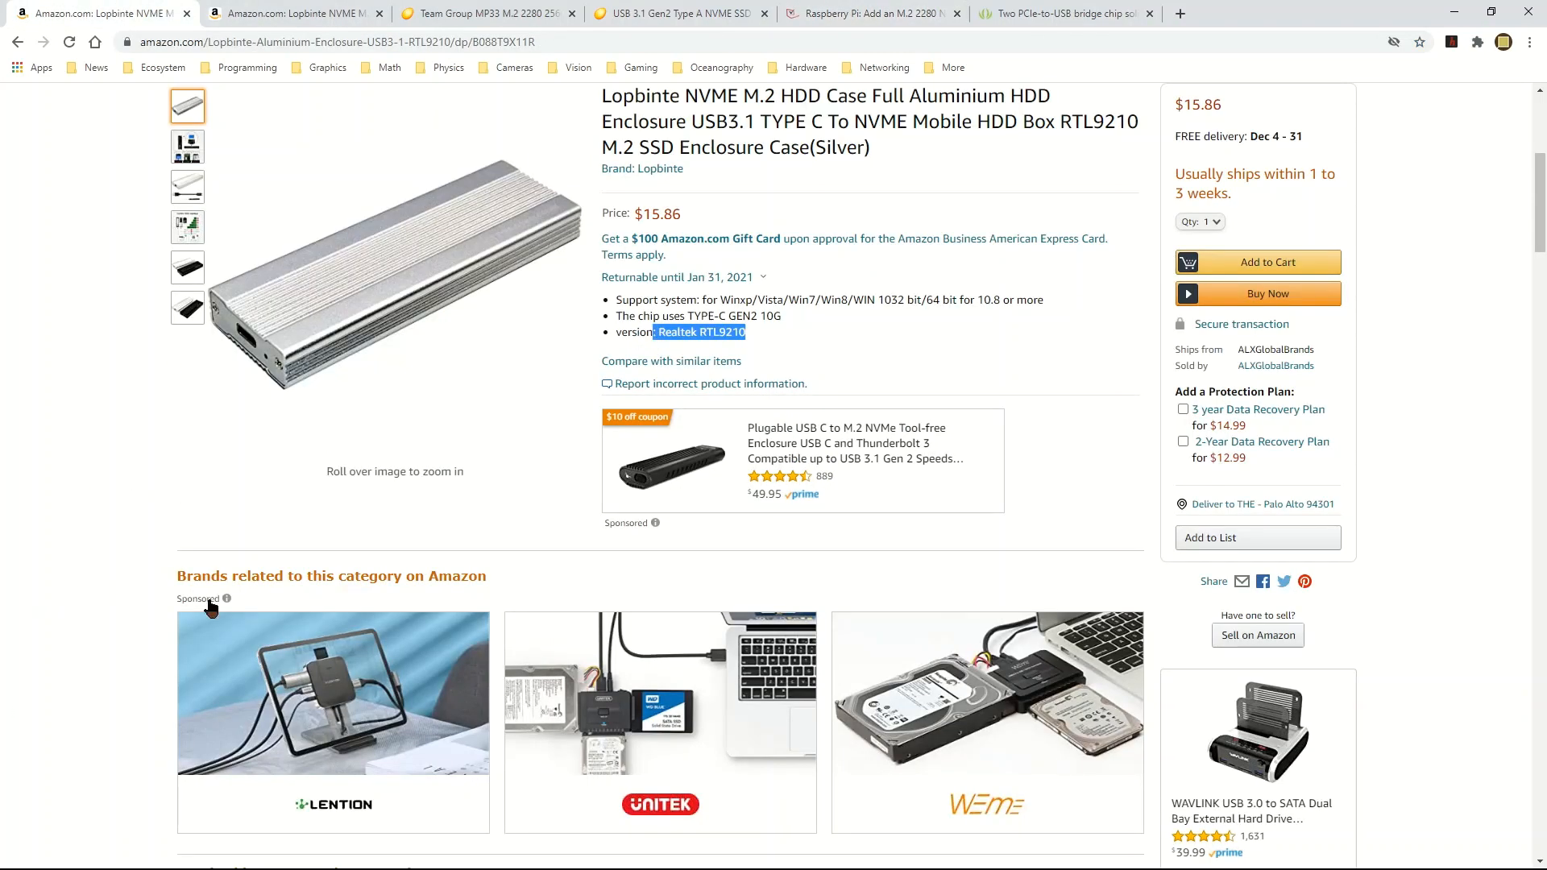